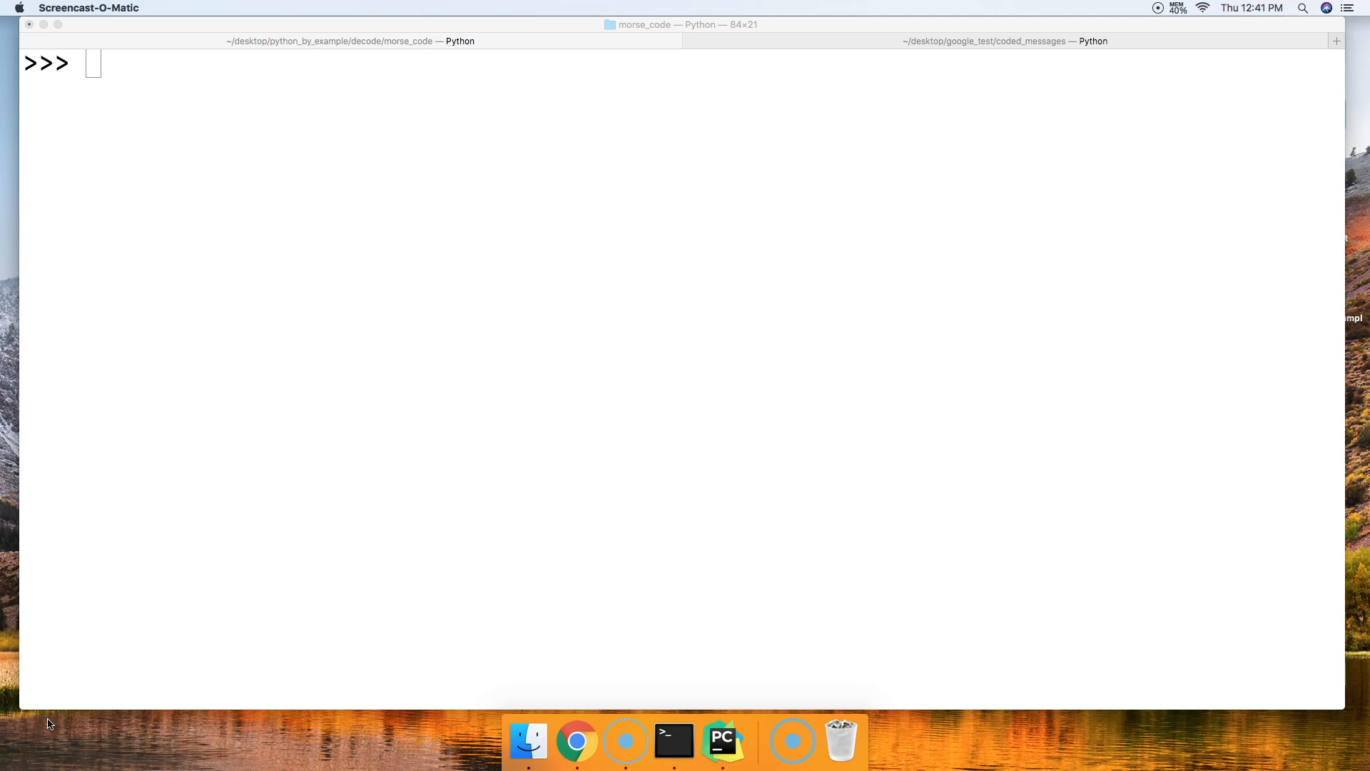
pyautogui.moveTo(132, 316)
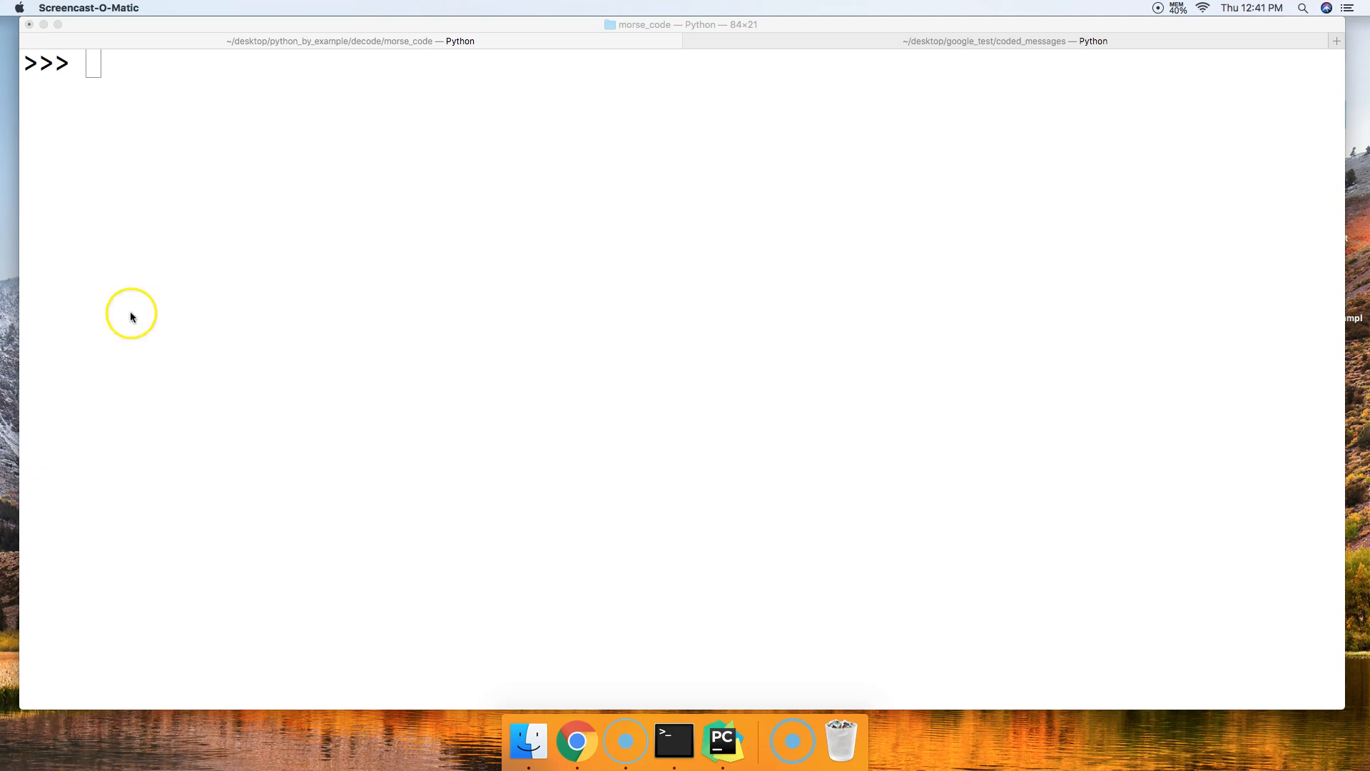
# Step: Enter nested = (("Cat", "Dog"), ("Monkey", "Ape")) at the >>> prompt
pyautogui.write('neste')
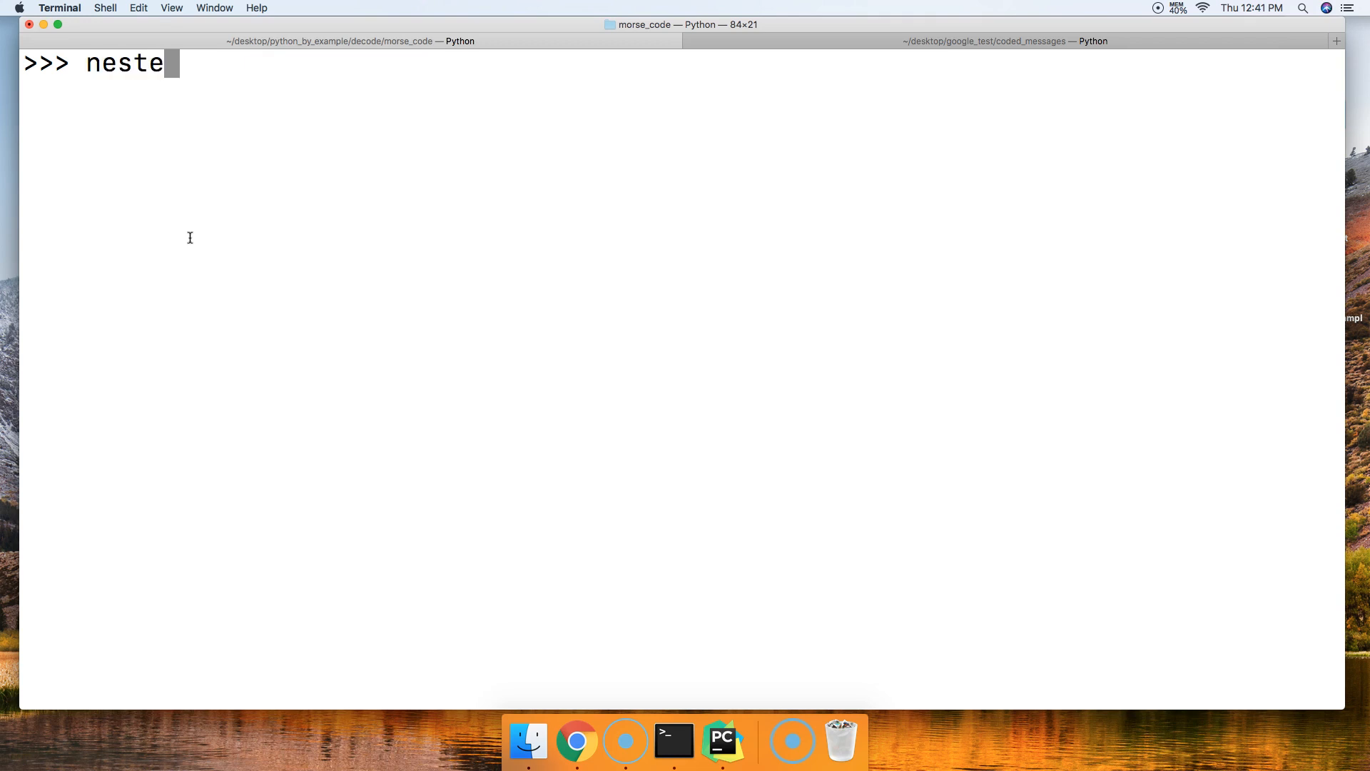
pyautogui.write('d =')
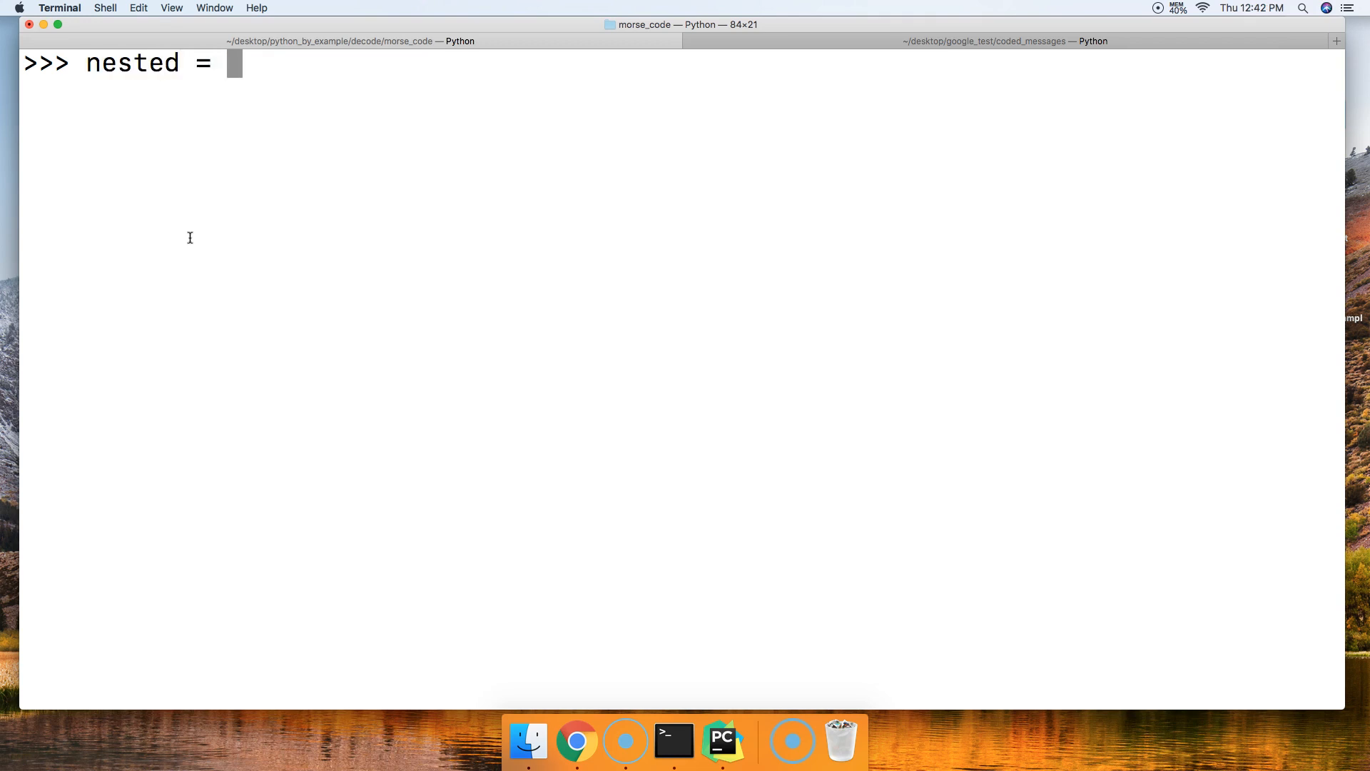
pyautogui.write('(')
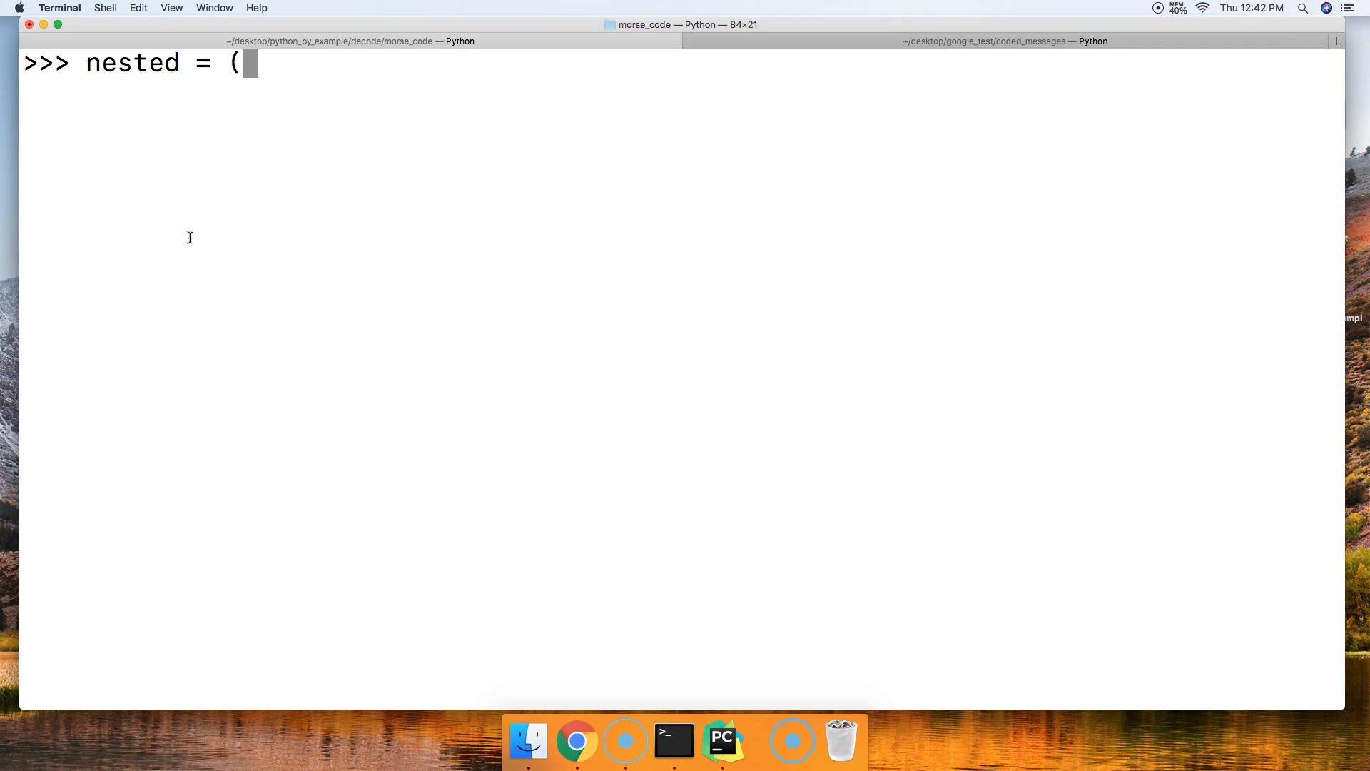
pyautogui.write('("C')
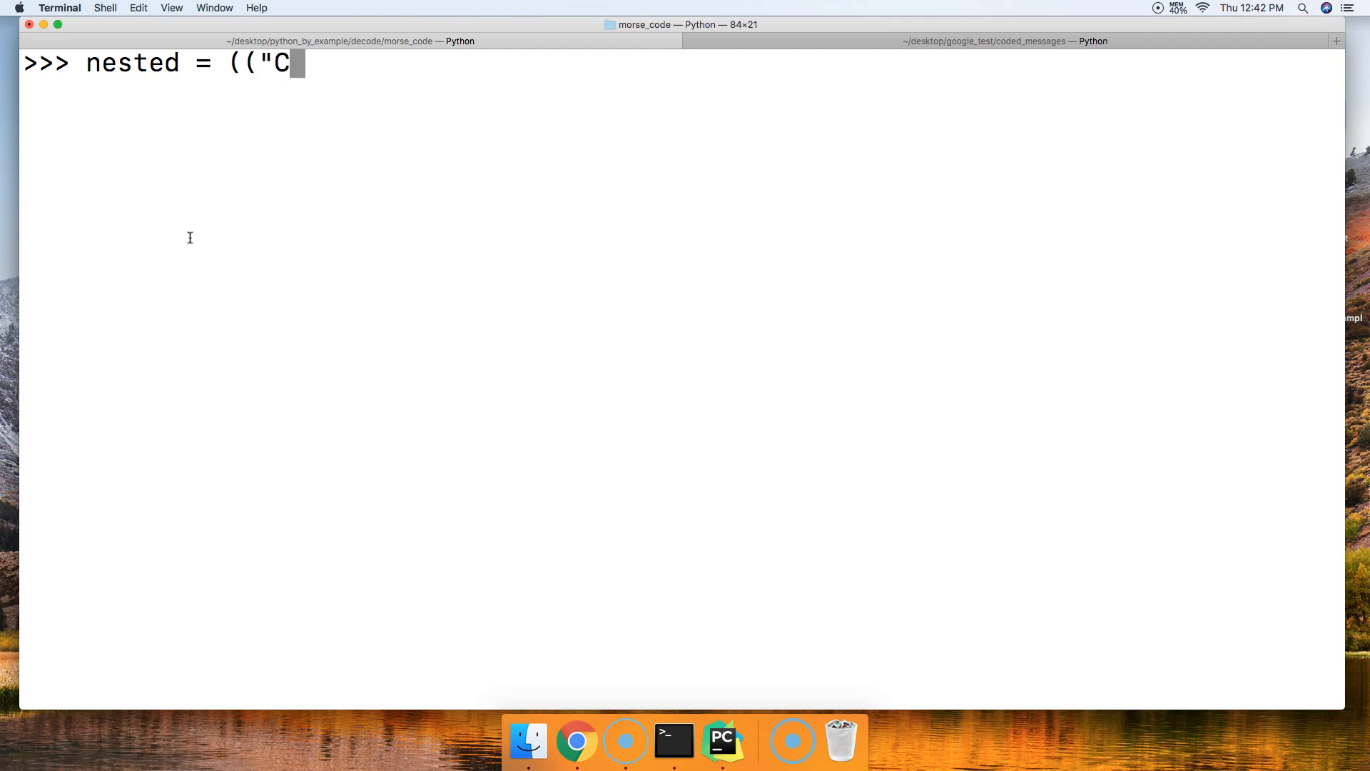
pyautogui.write('at",')
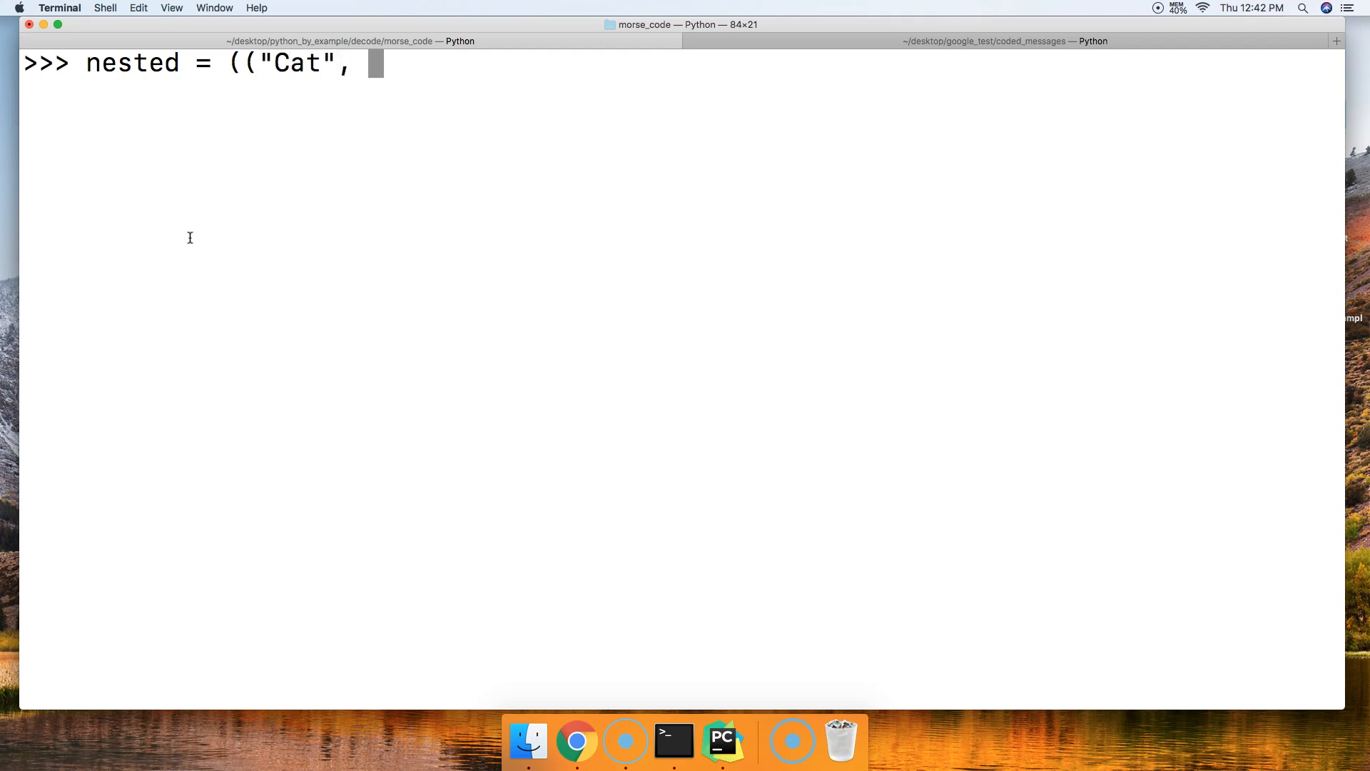
pyautogui.write('"')
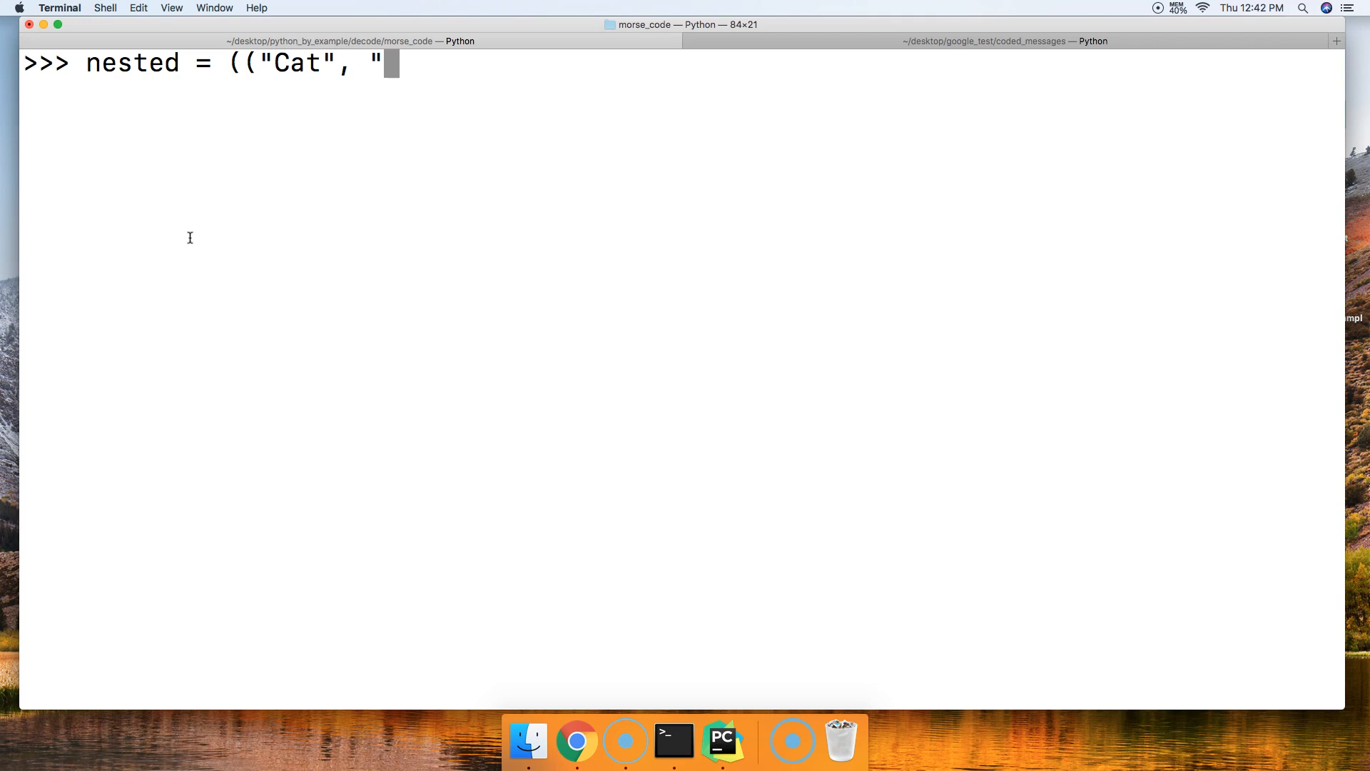
pyautogui.write('Dog')
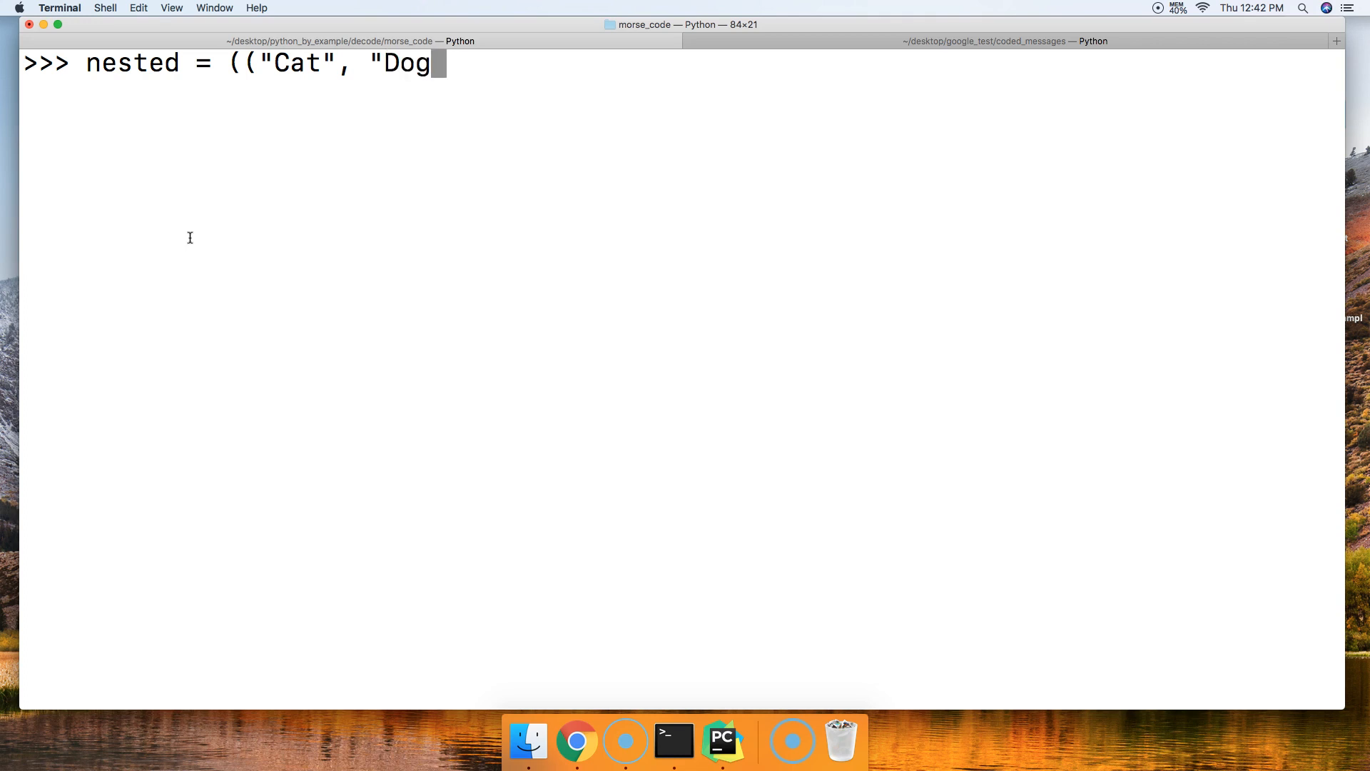
pyautogui.write('"), "')
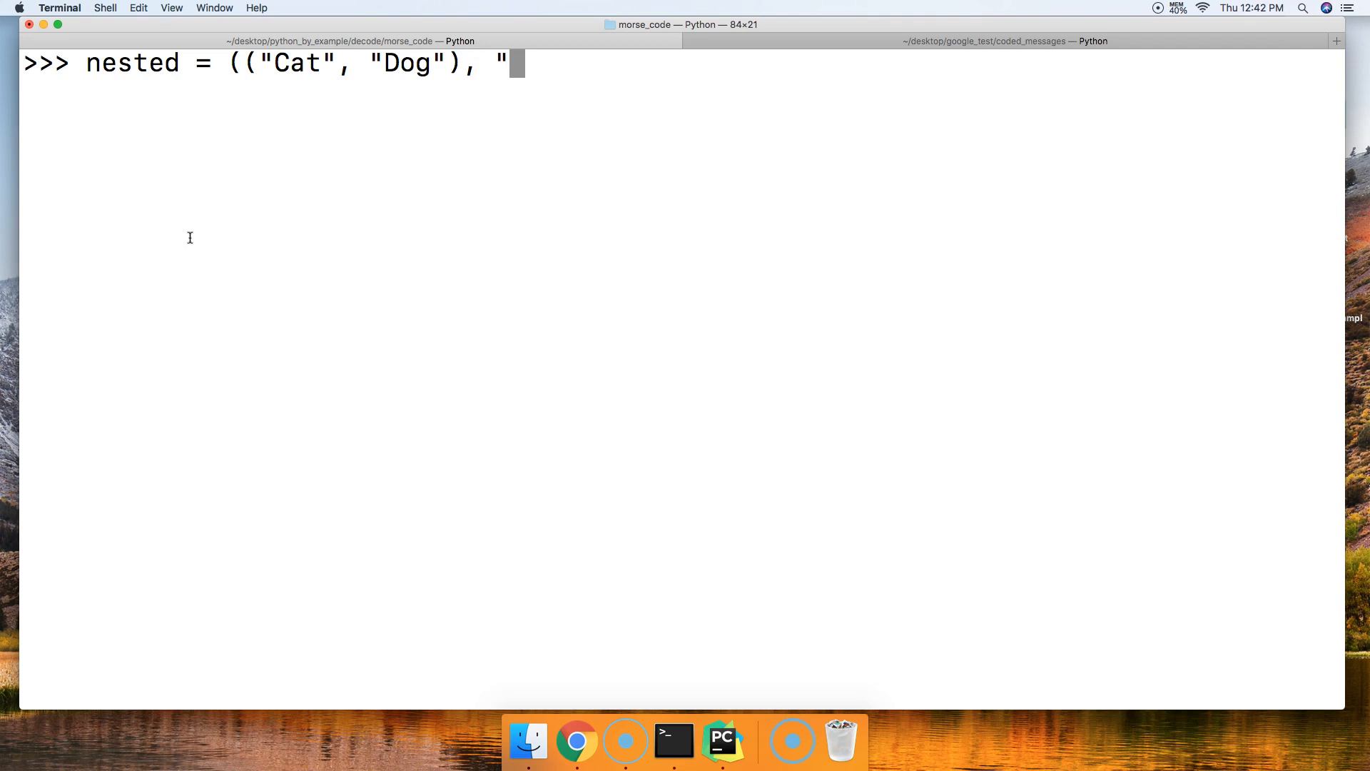
pyautogui.write('("')
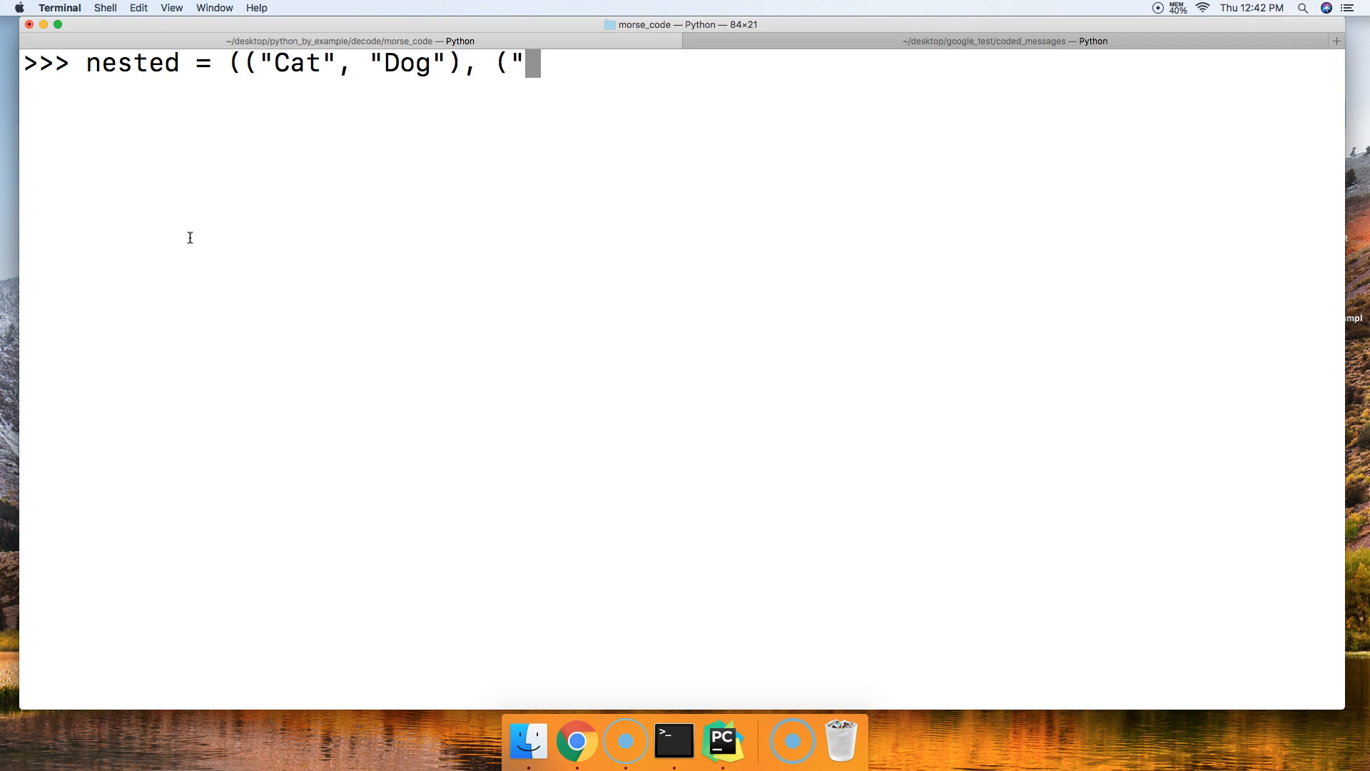
pyautogui.write('Monkey')
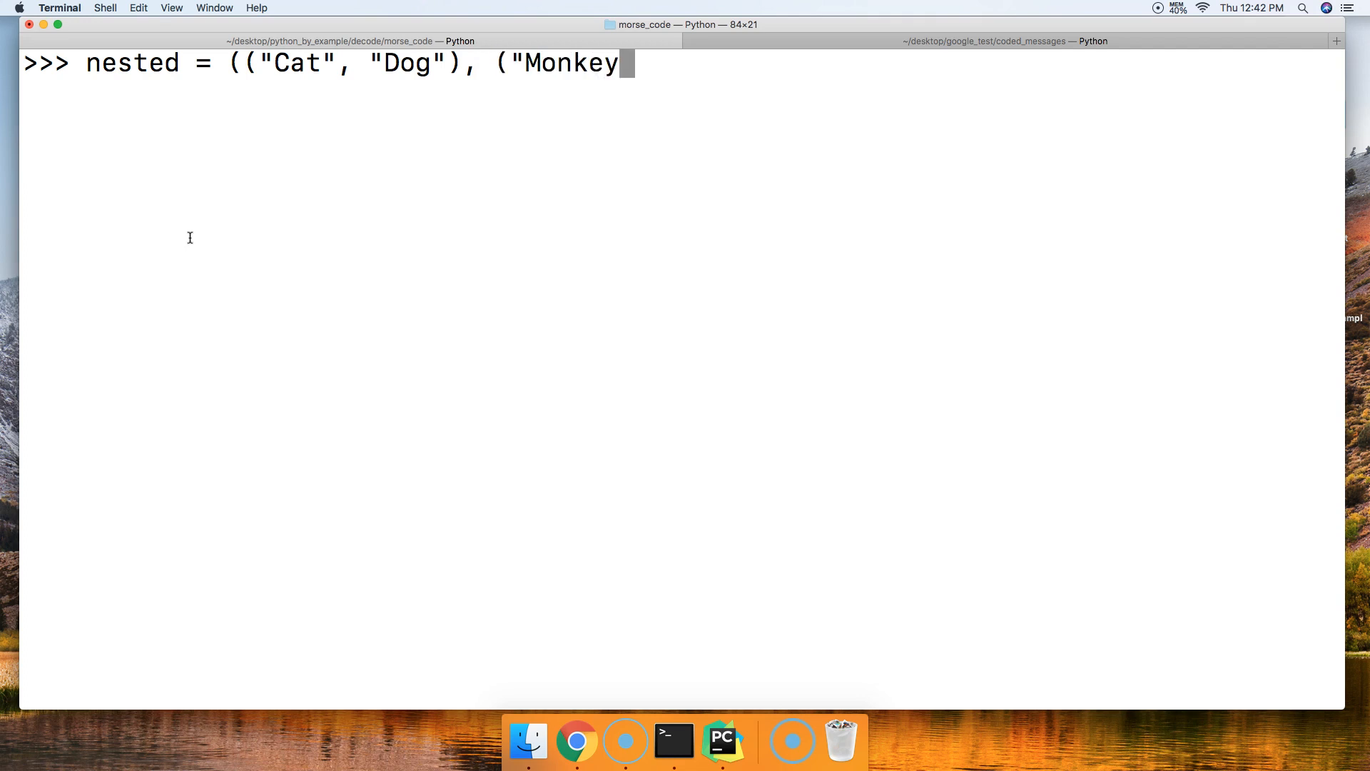
pyautogui.write('", "AP')
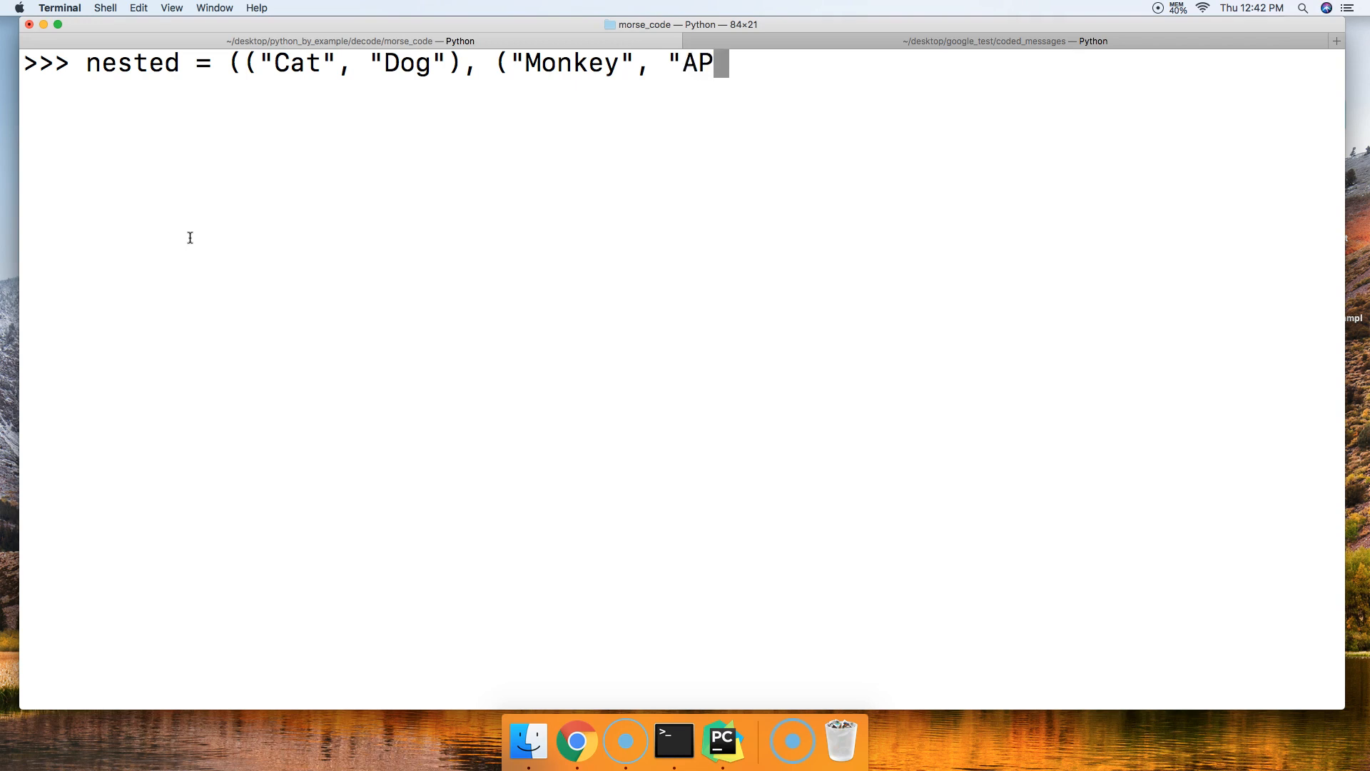
pyautogui.write('e")')
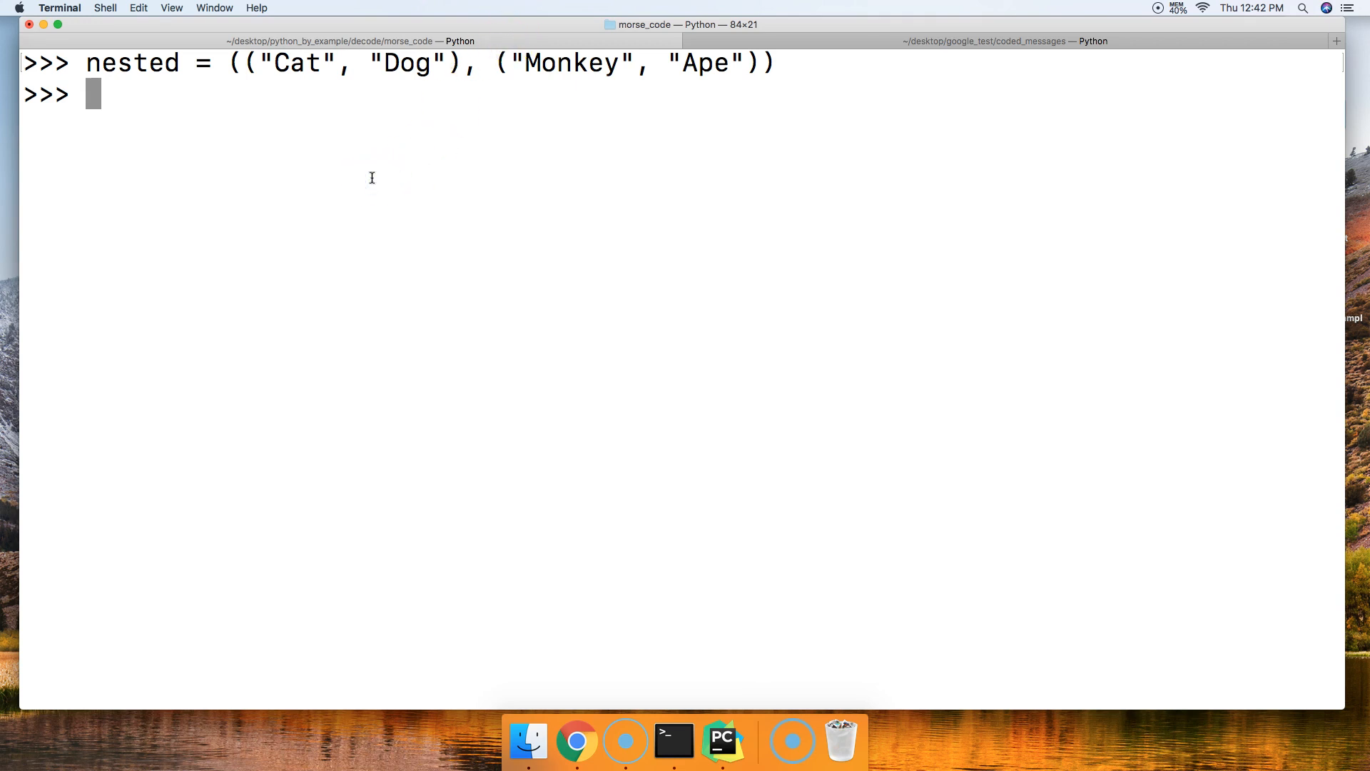
# Step: Evaluate nested to display (('Cat', 'Dog'), ('Monkey', 'Ape'))
pyautogui.press('Return')
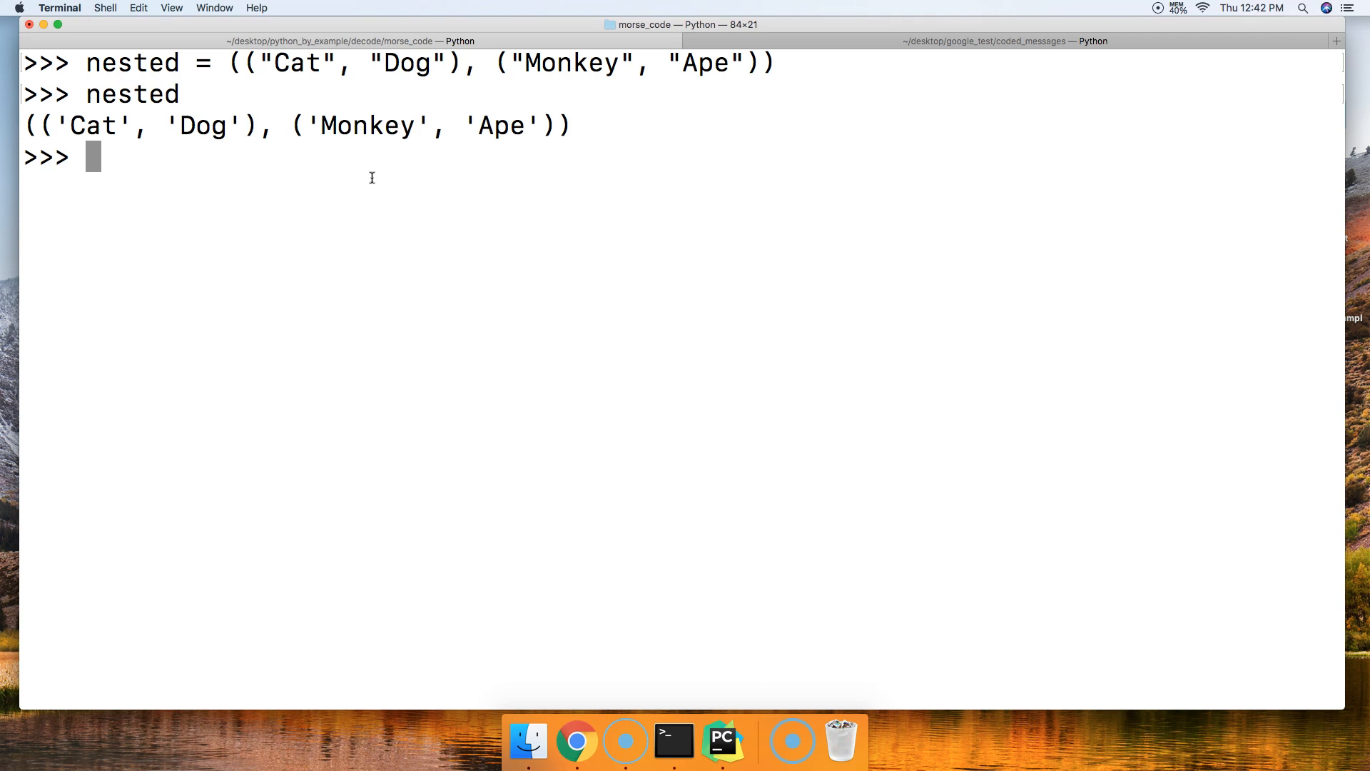
pyautogui.moveTo(441, 105)
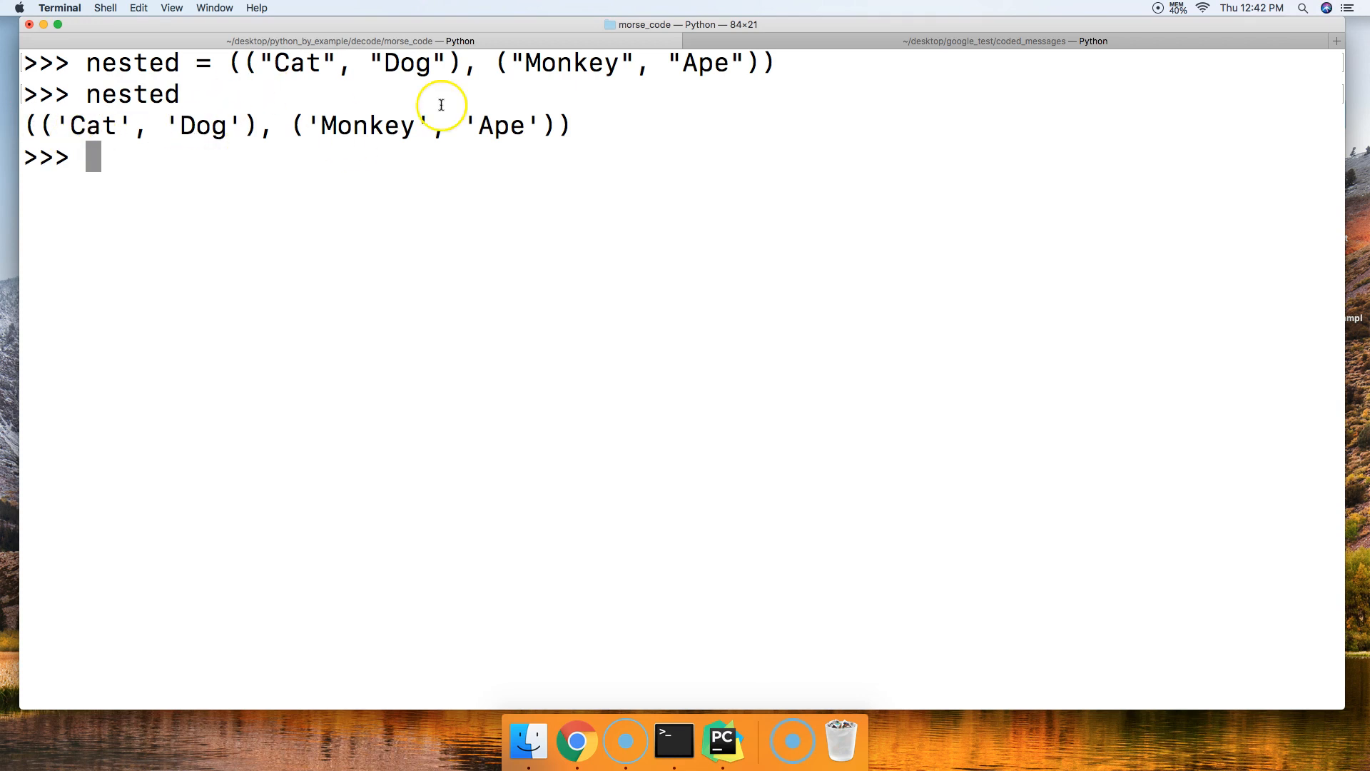
pyautogui.moveTo(363, 190)
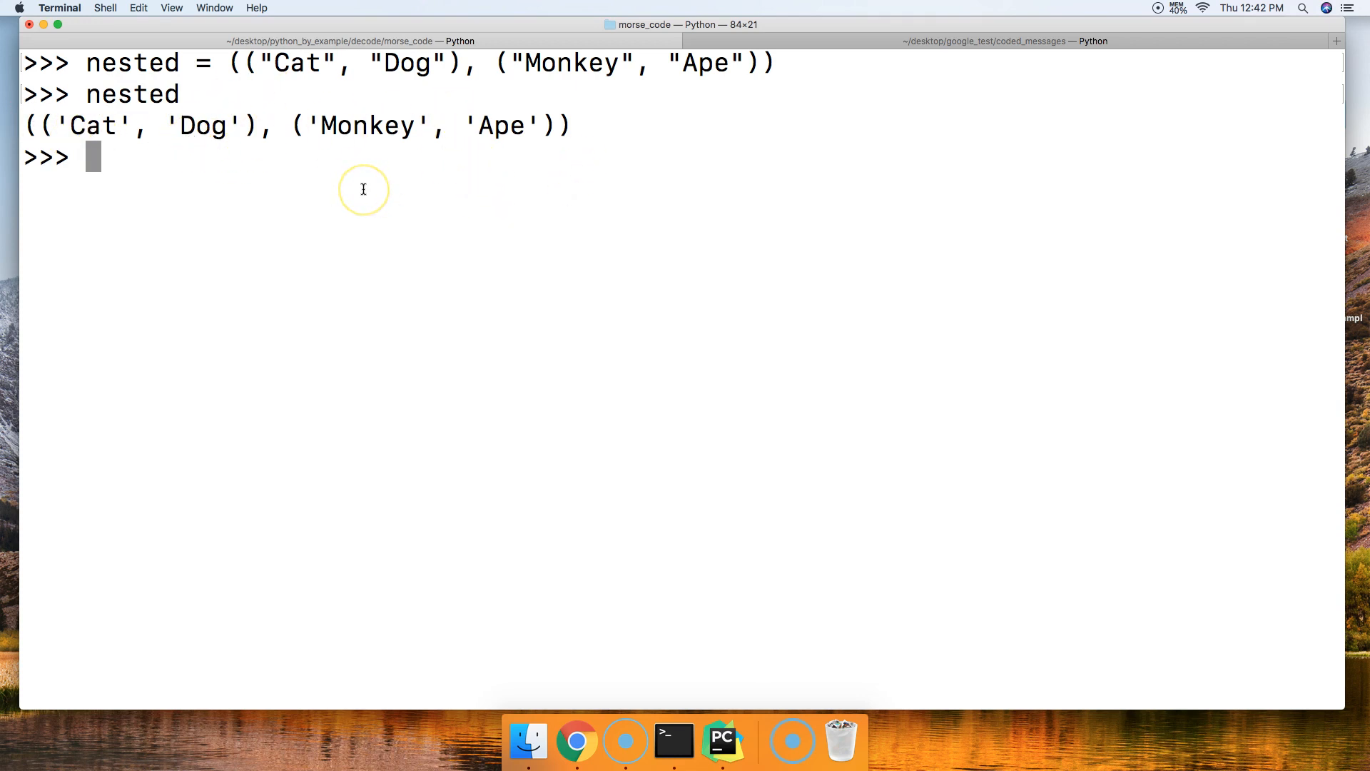
pyautogui.moveTo(297, 77)
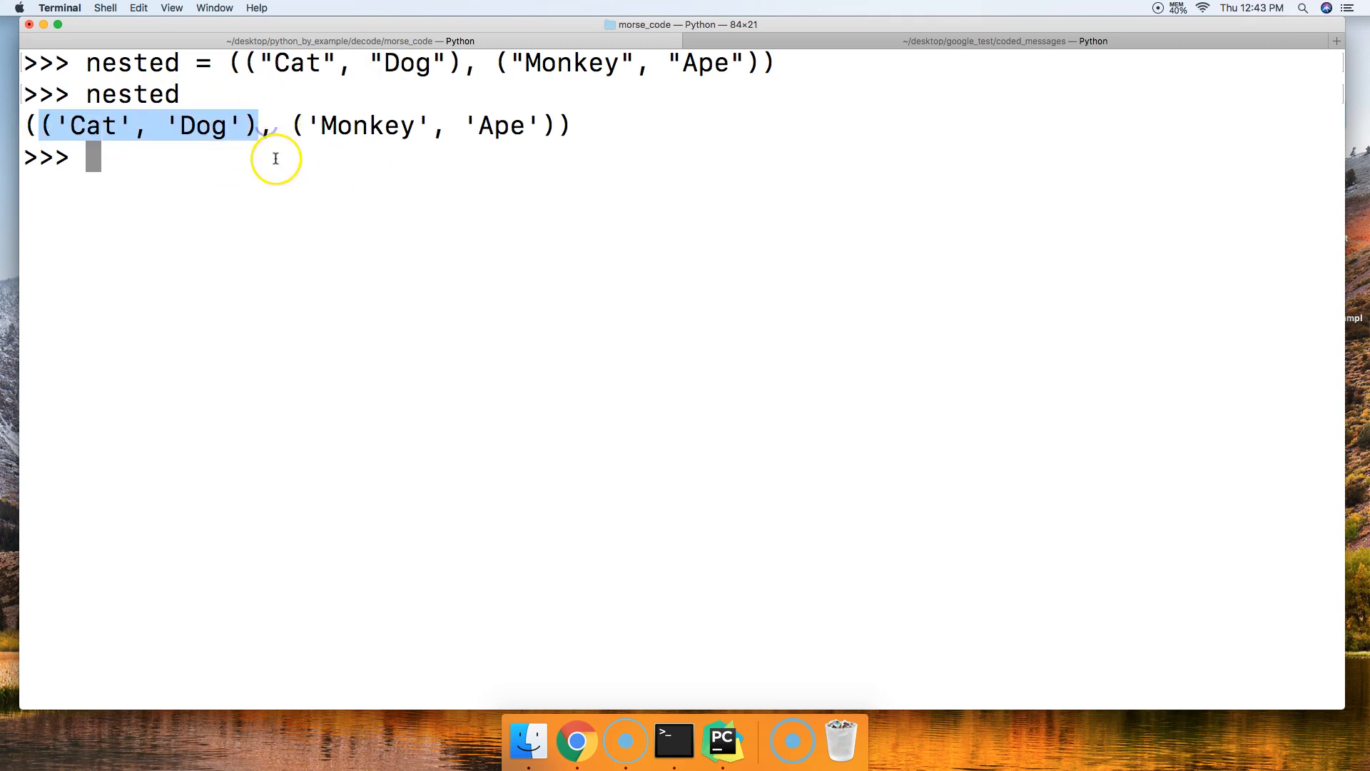
# Step: Evaluate nested[0], highlighting ('Cat', 'Dog') in the earlier output, to return the first tuple
pyautogui.write('nest')
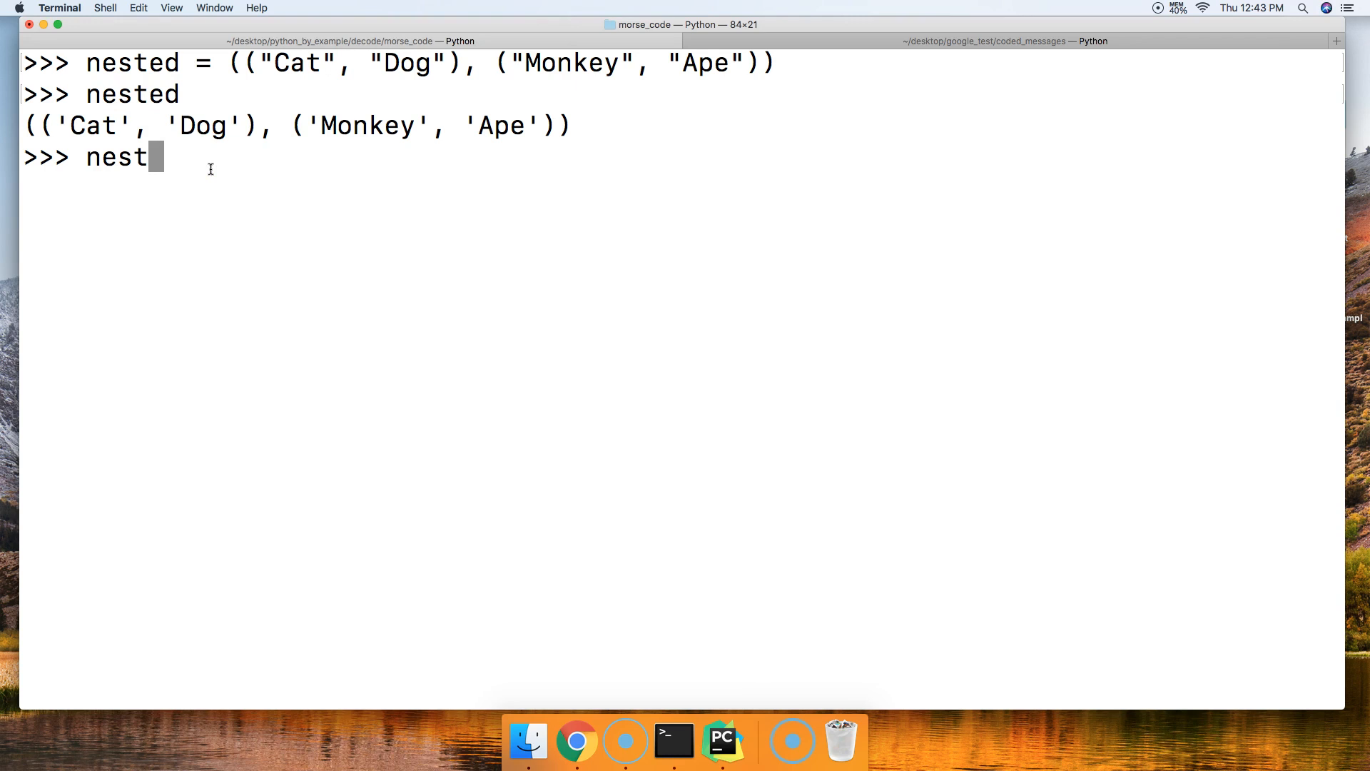
pyautogui.write('ed')
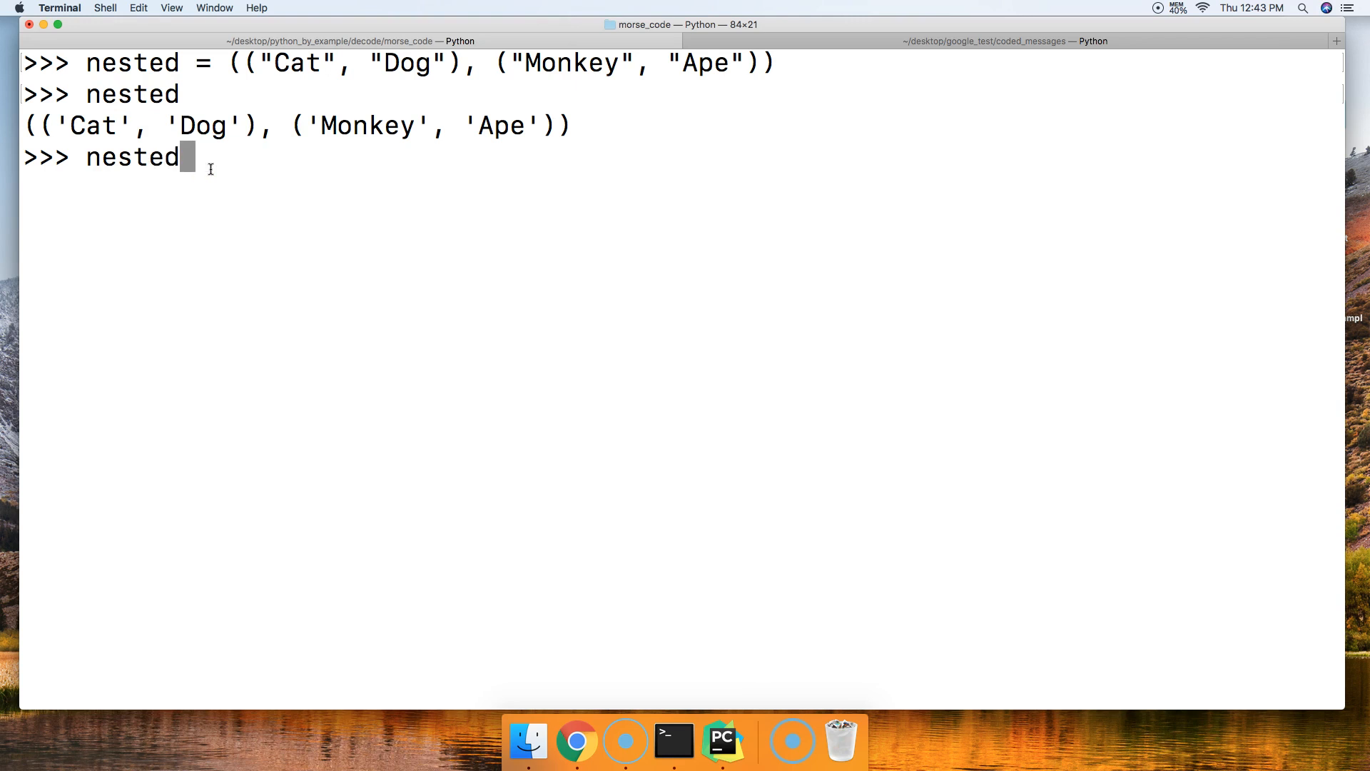
pyautogui.write('[0]')
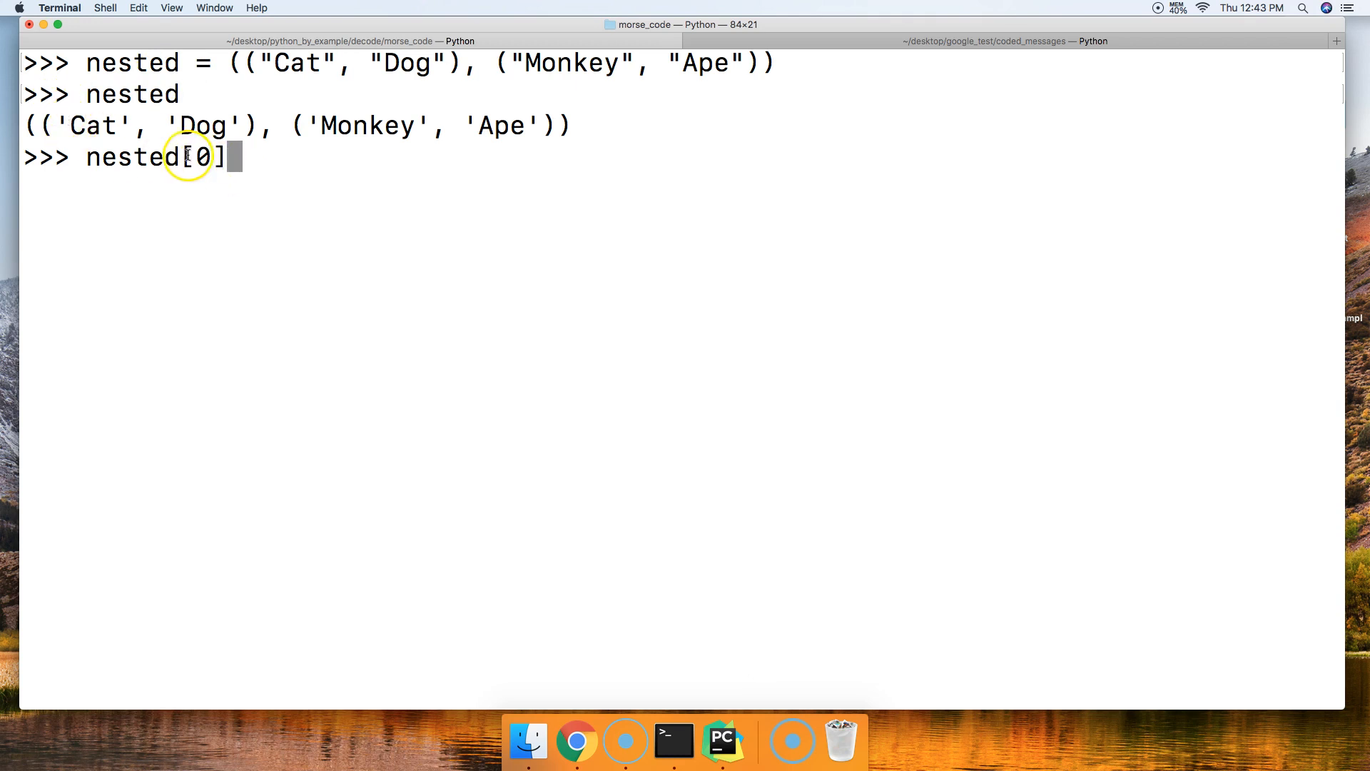
pyautogui.moveTo(35, 124); pyautogui.dragTo(257, 125)
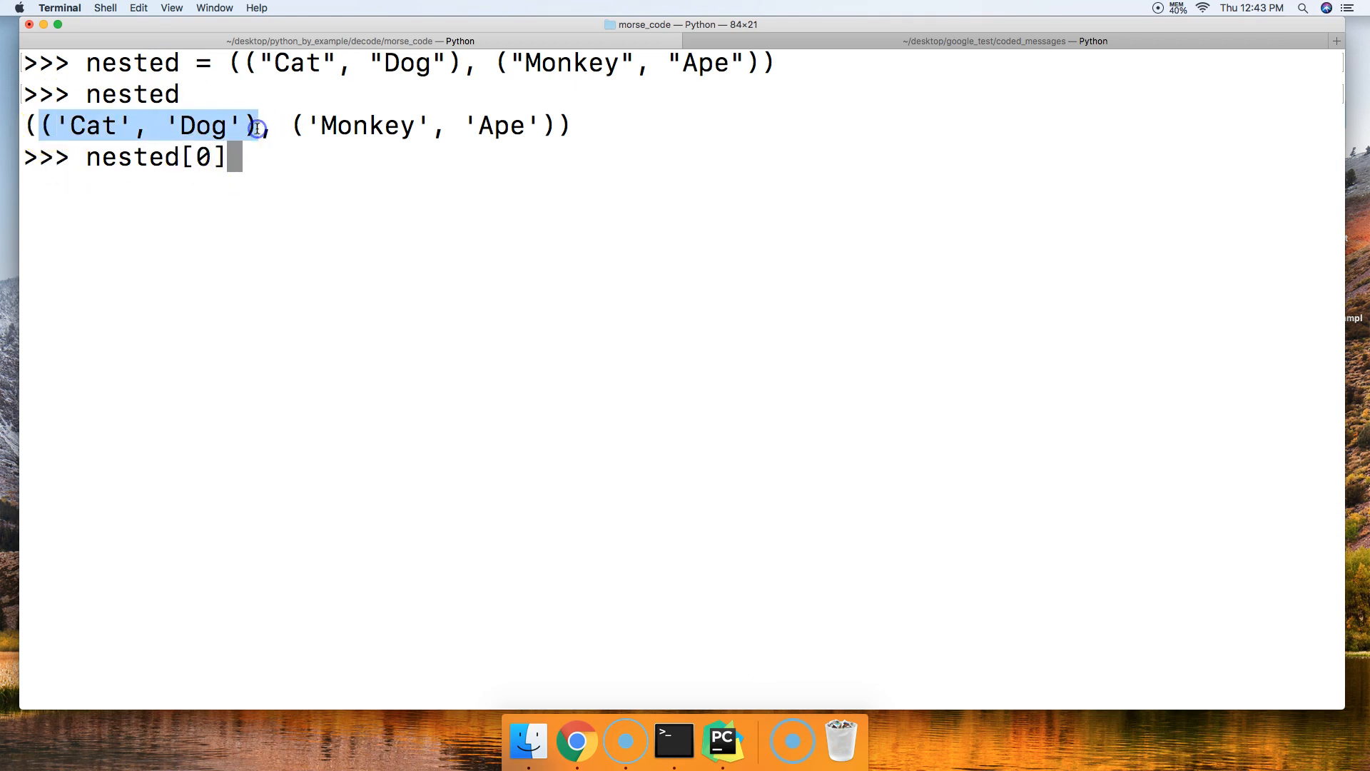
pyautogui.press('Return')
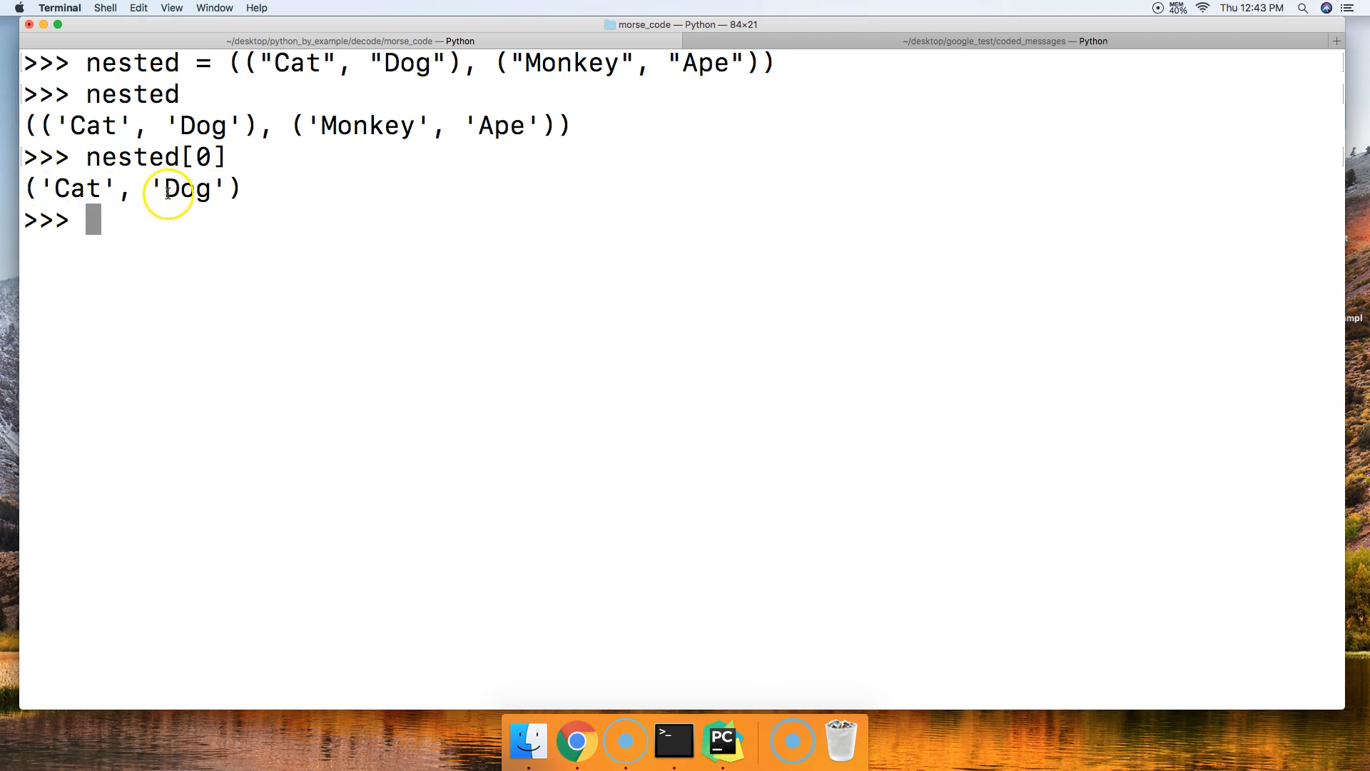
pyautogui.moveTo(427, 177)
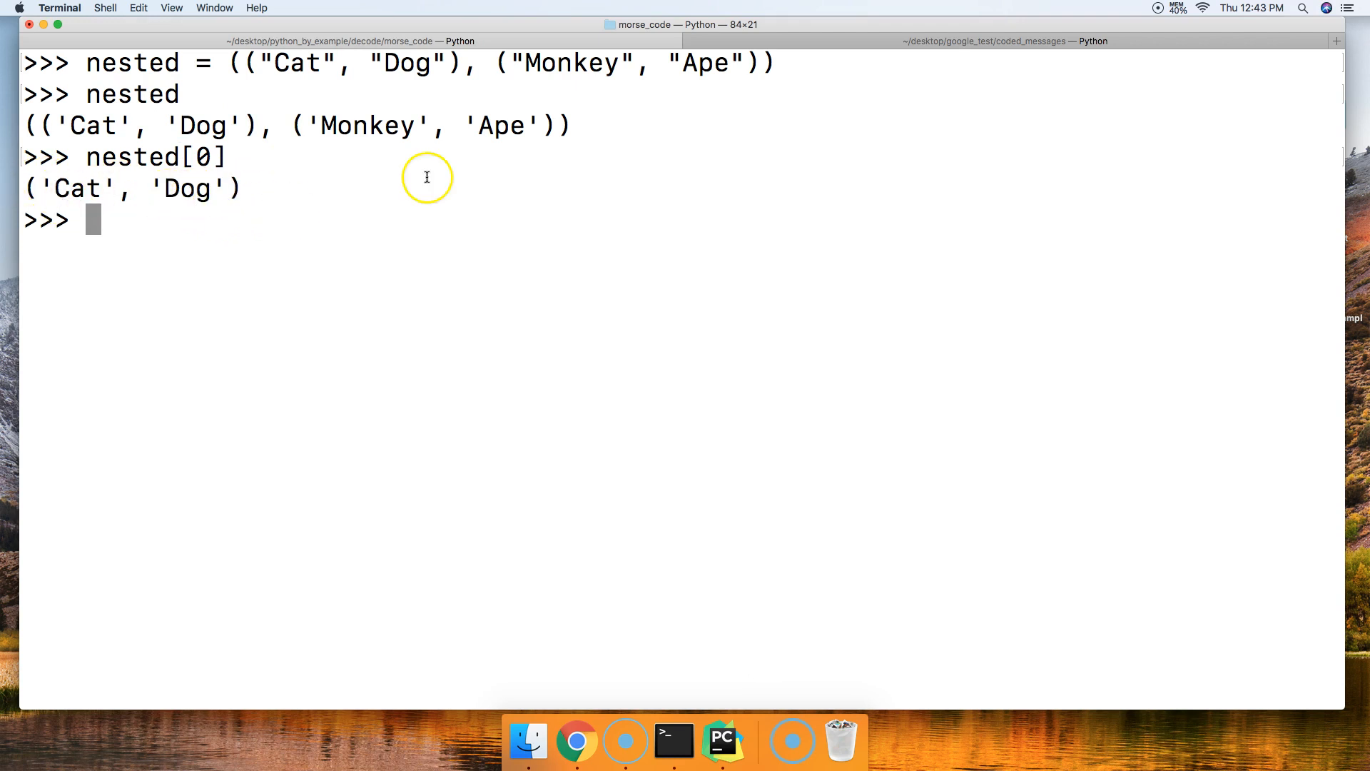
pyautogui.moveTo(334, 147)
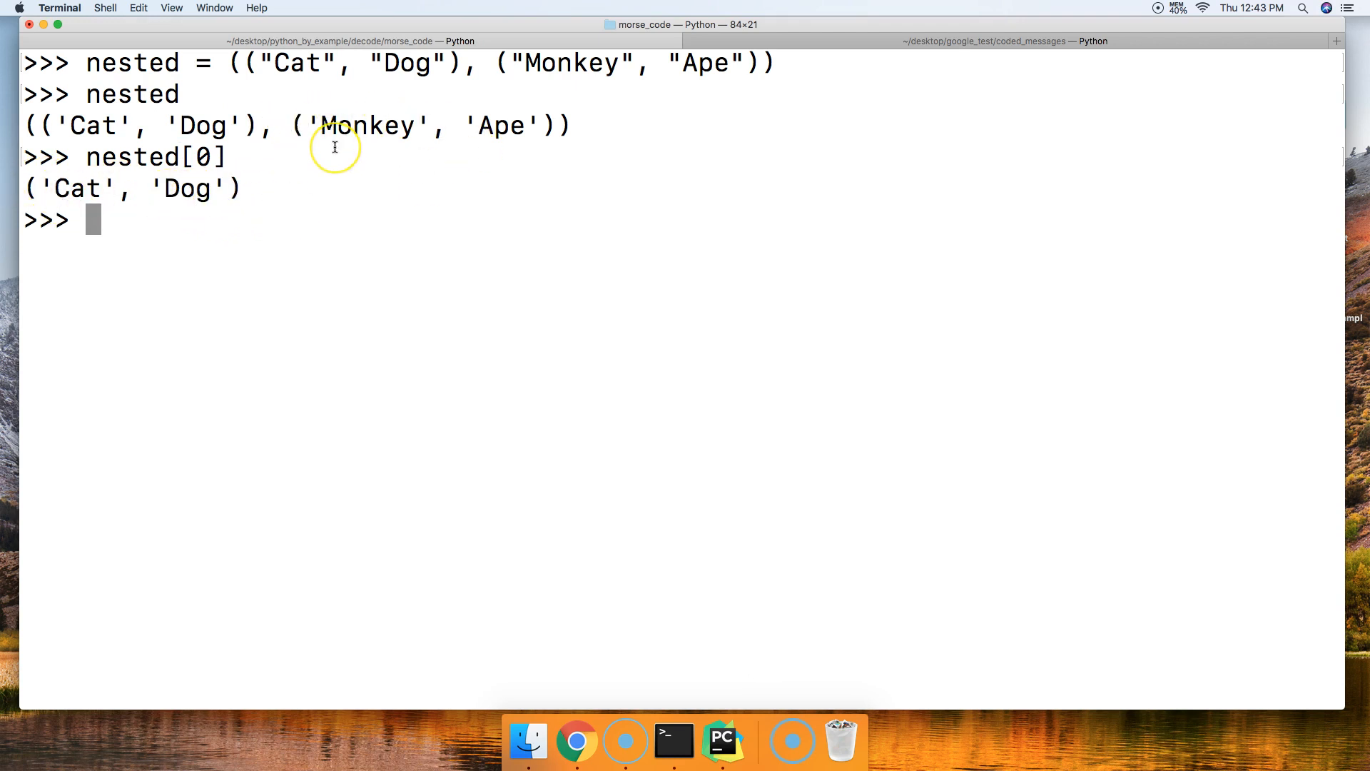
# Step: Evaluate nested[1] to return ('Monkey', 'Ape')
pyautogui.write('nested')
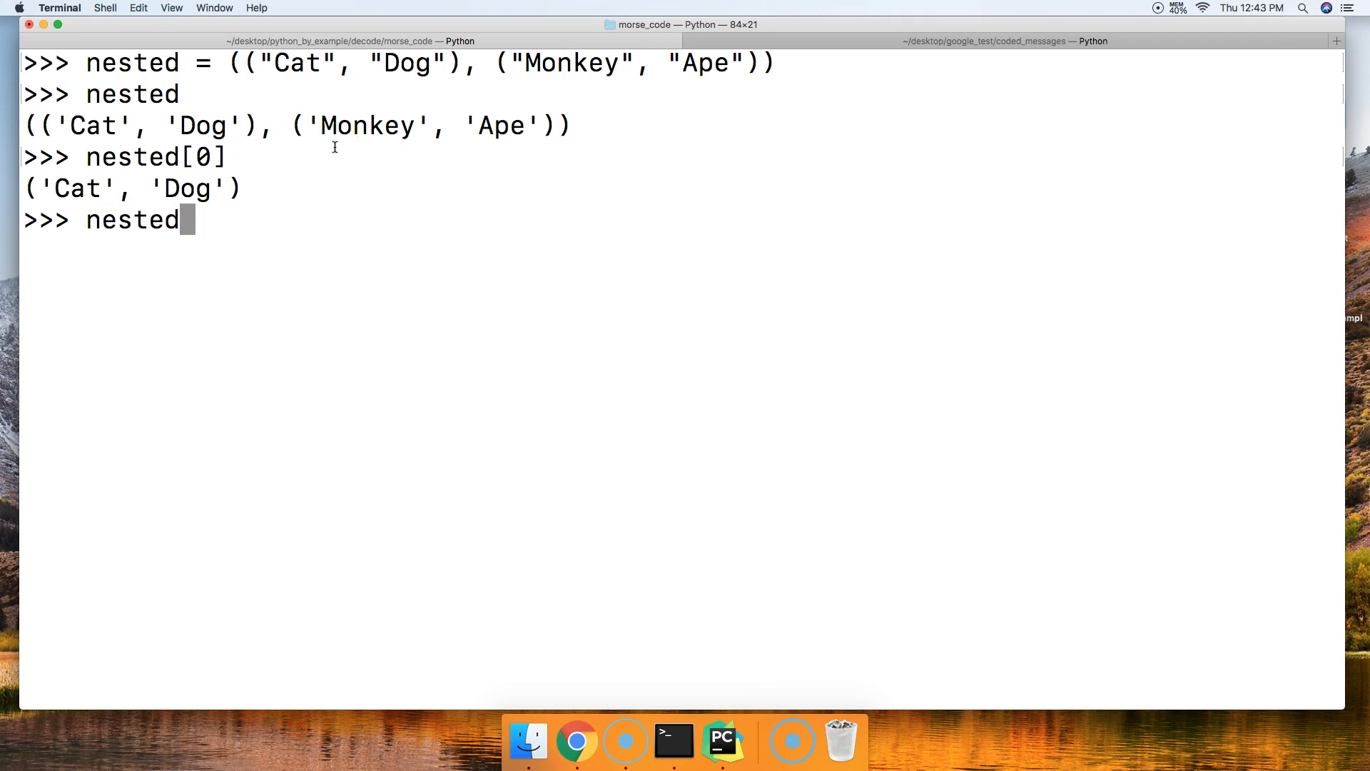
pyautogui.press('Return')
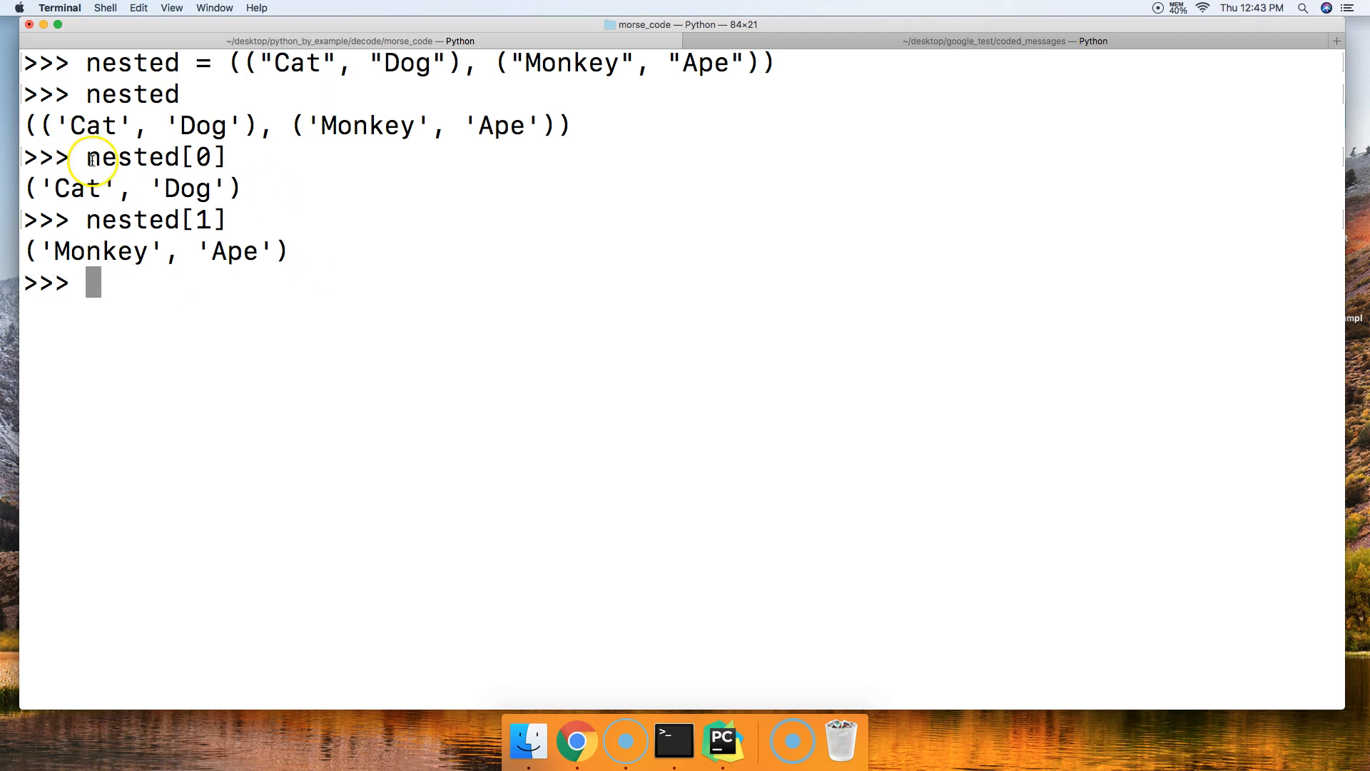
pyautogui.moveTo(199, 326)
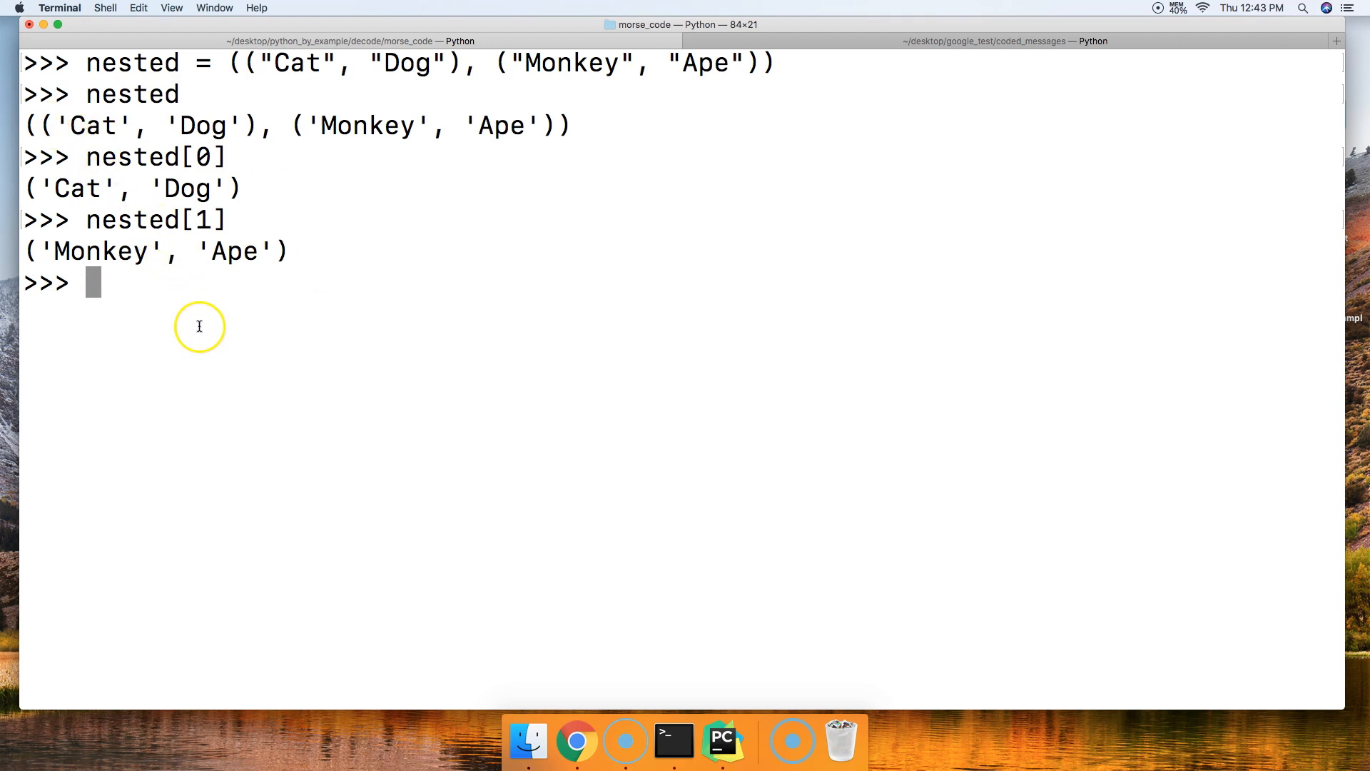
# Step: Evaluate nested[0][0] with chained indexing to return 'Cat'
pyautogui.write('n')
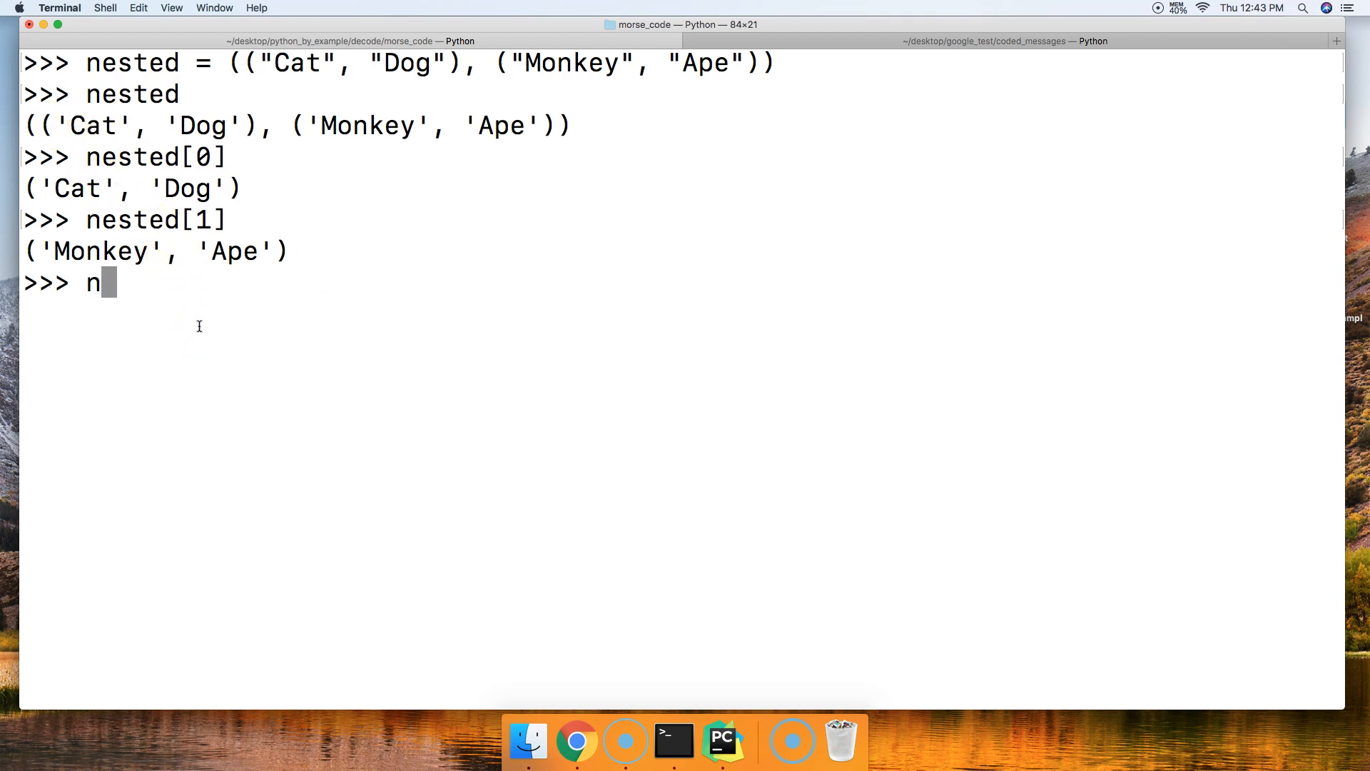
pyautogui.write('ested[')
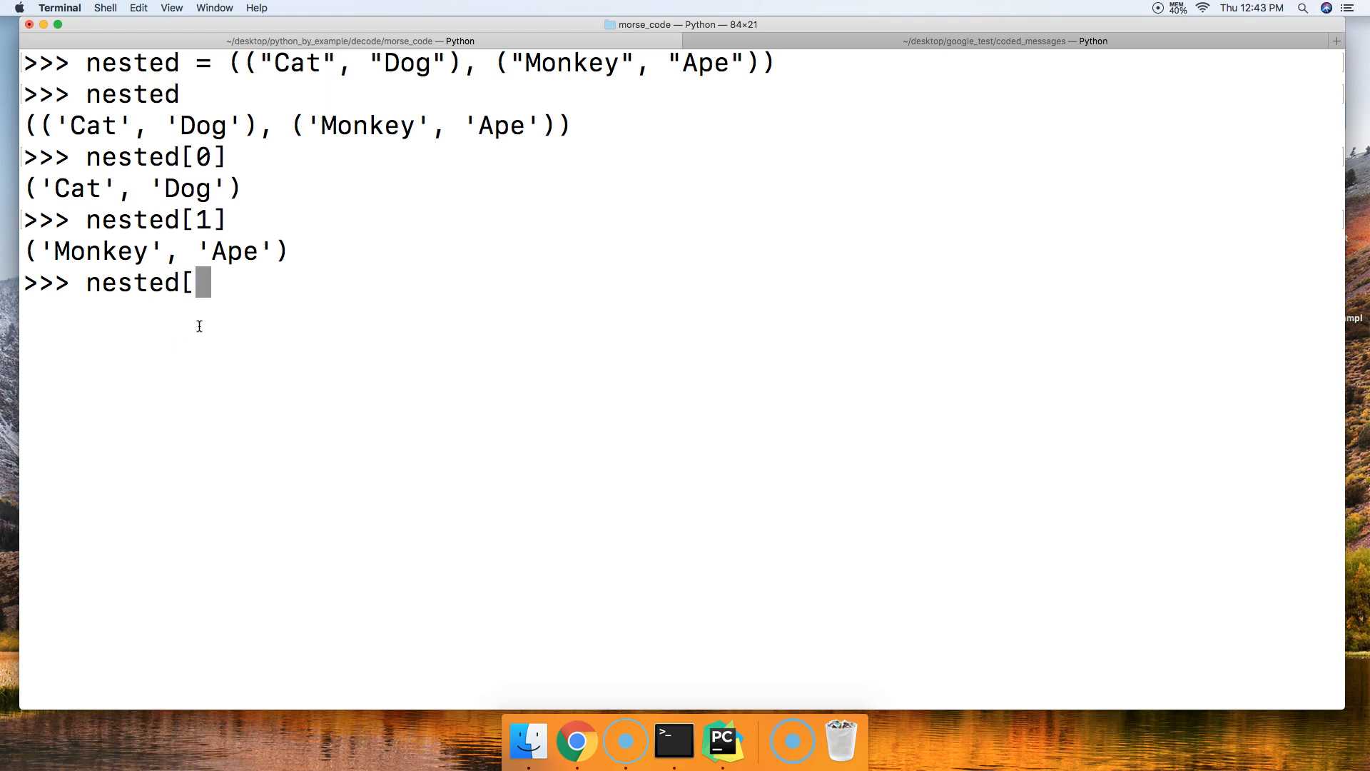
pyautogui.write('0]')
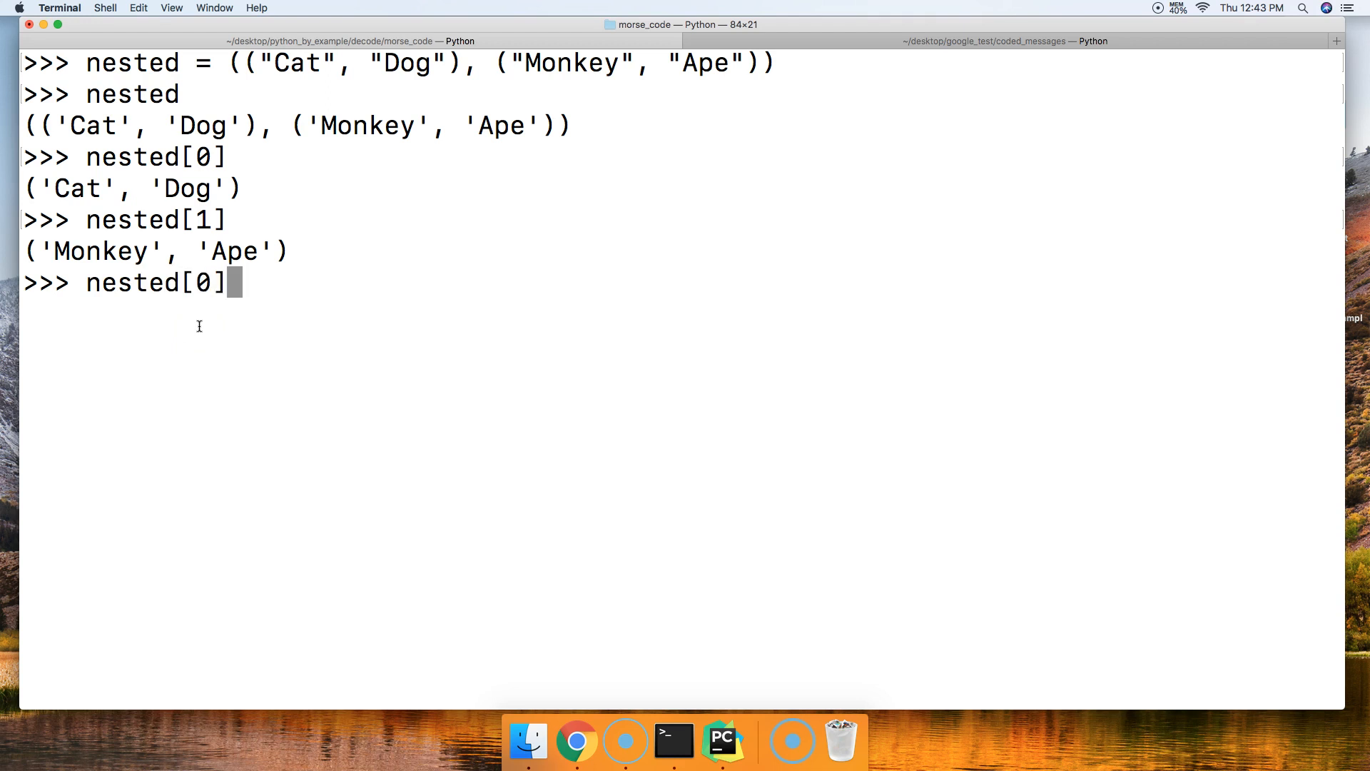
pyautogui.write('[0')
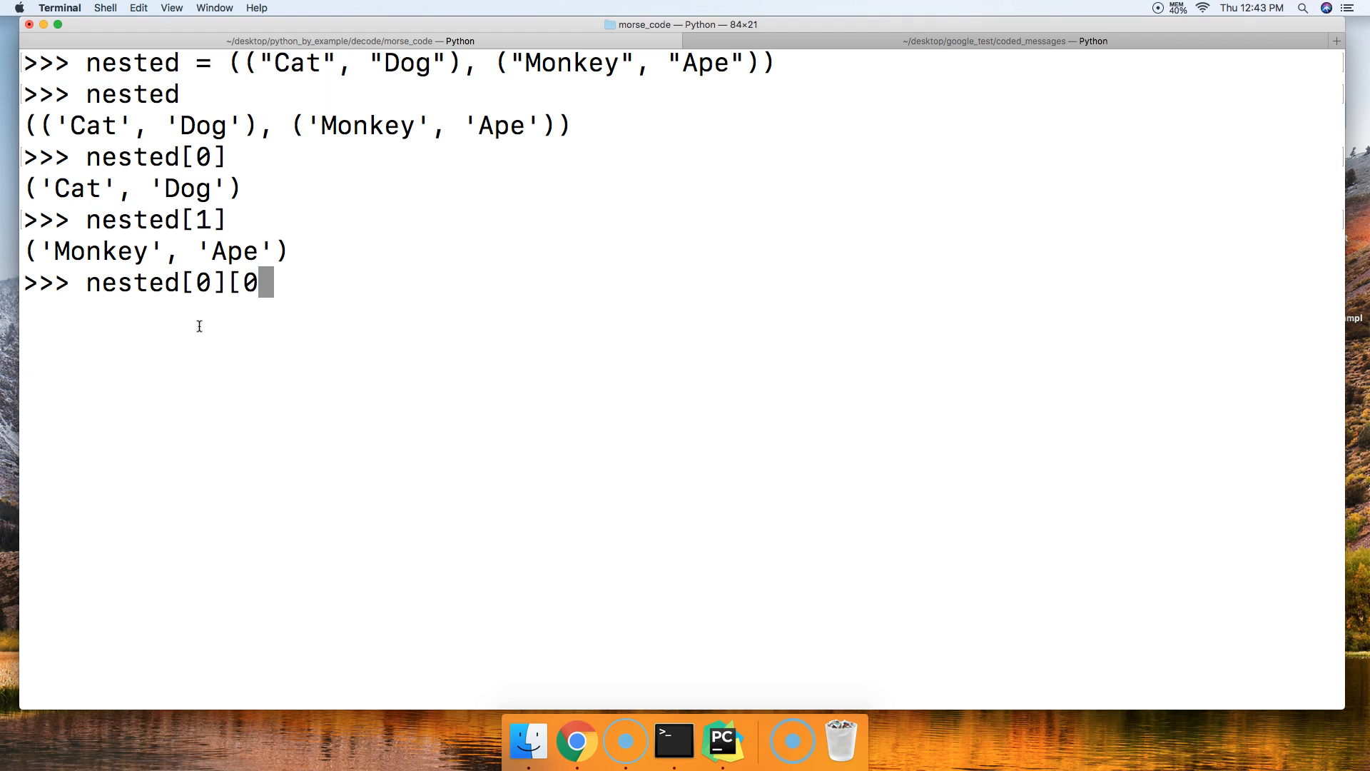
pyautogui.press('Return')
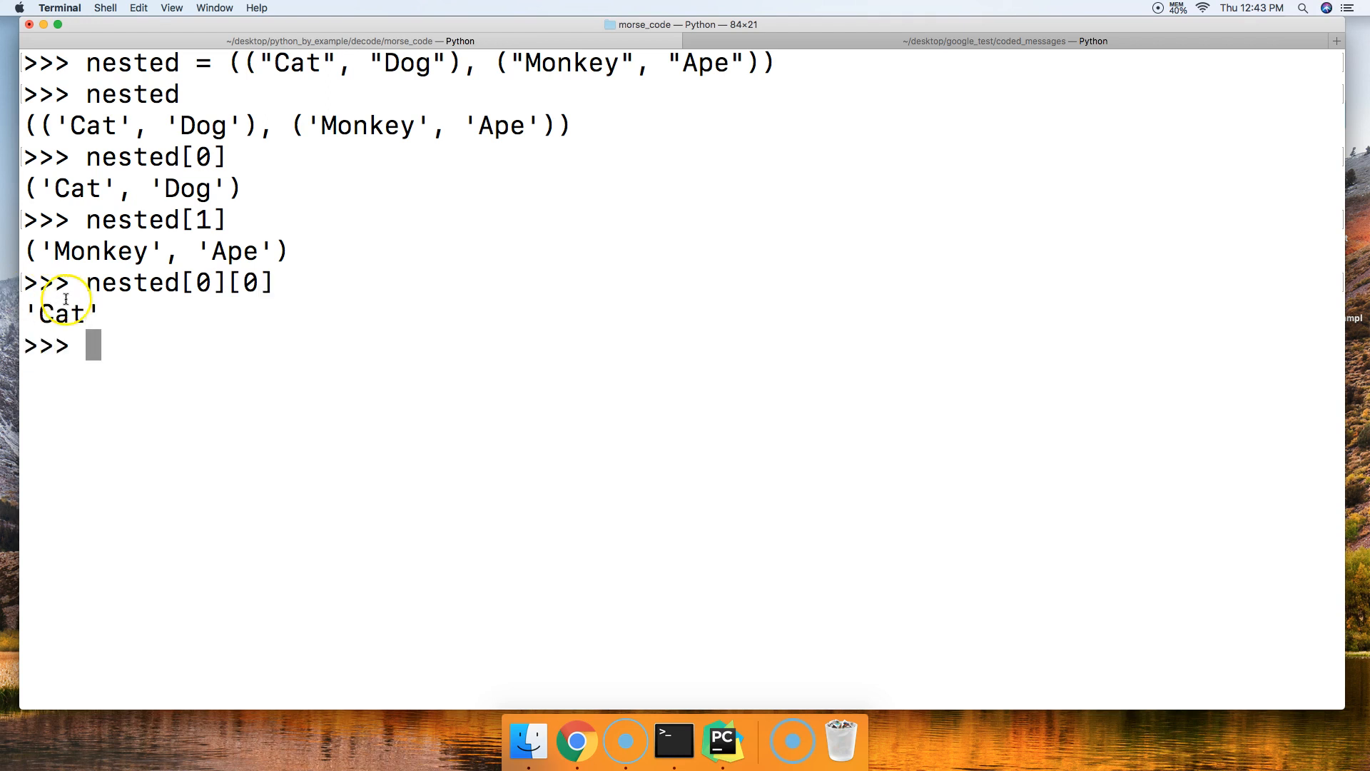
pyautogui.moveTo(214, 214)
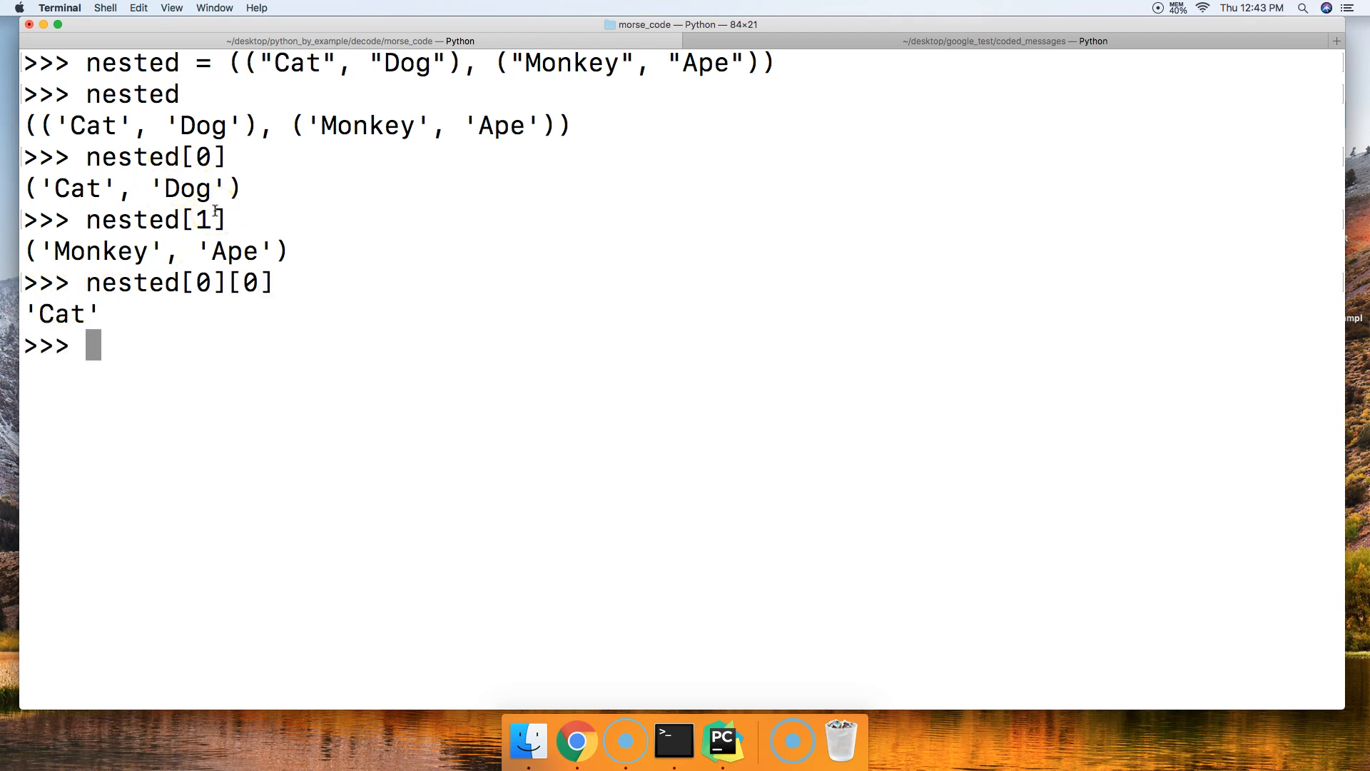
# Step: Begin a new expression nested[0 at the fresh prompt
pyautogui.write('ne')
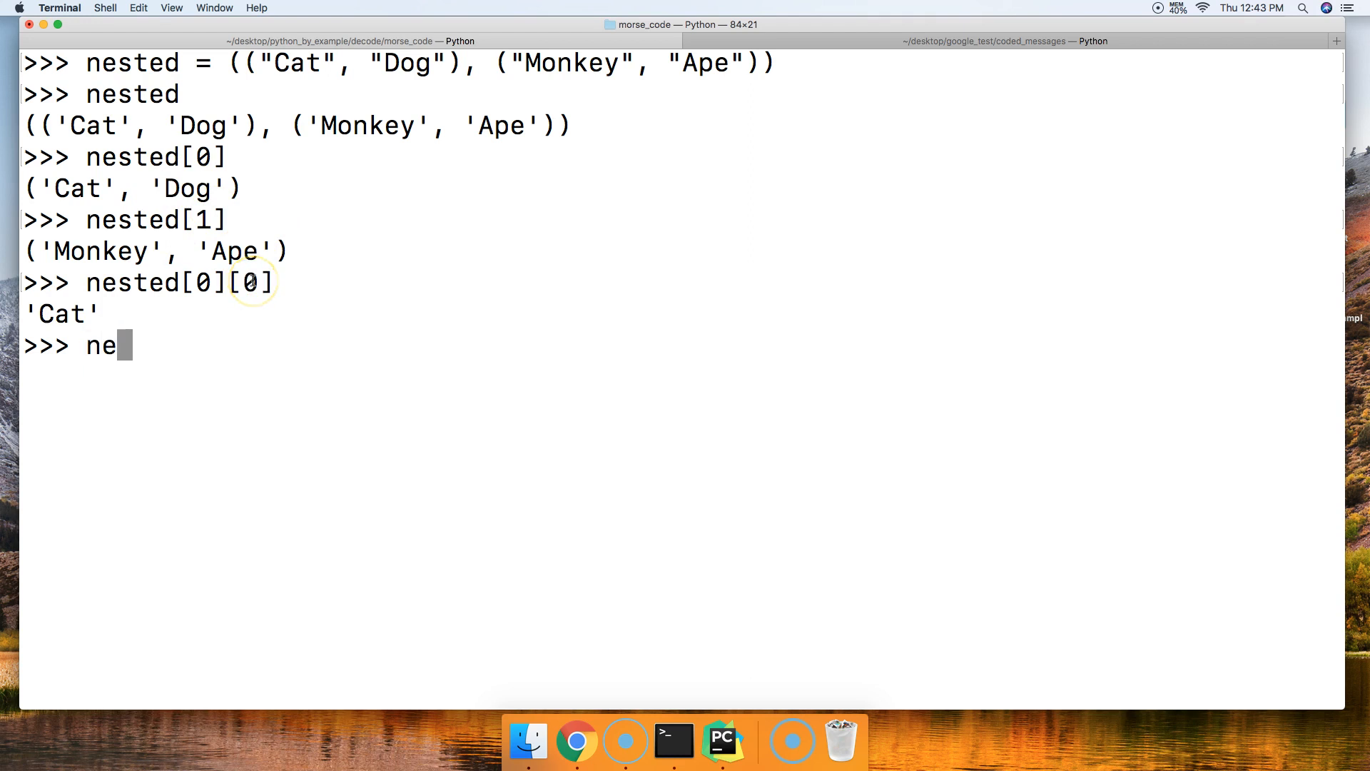
pyautogui.write('sted[0')
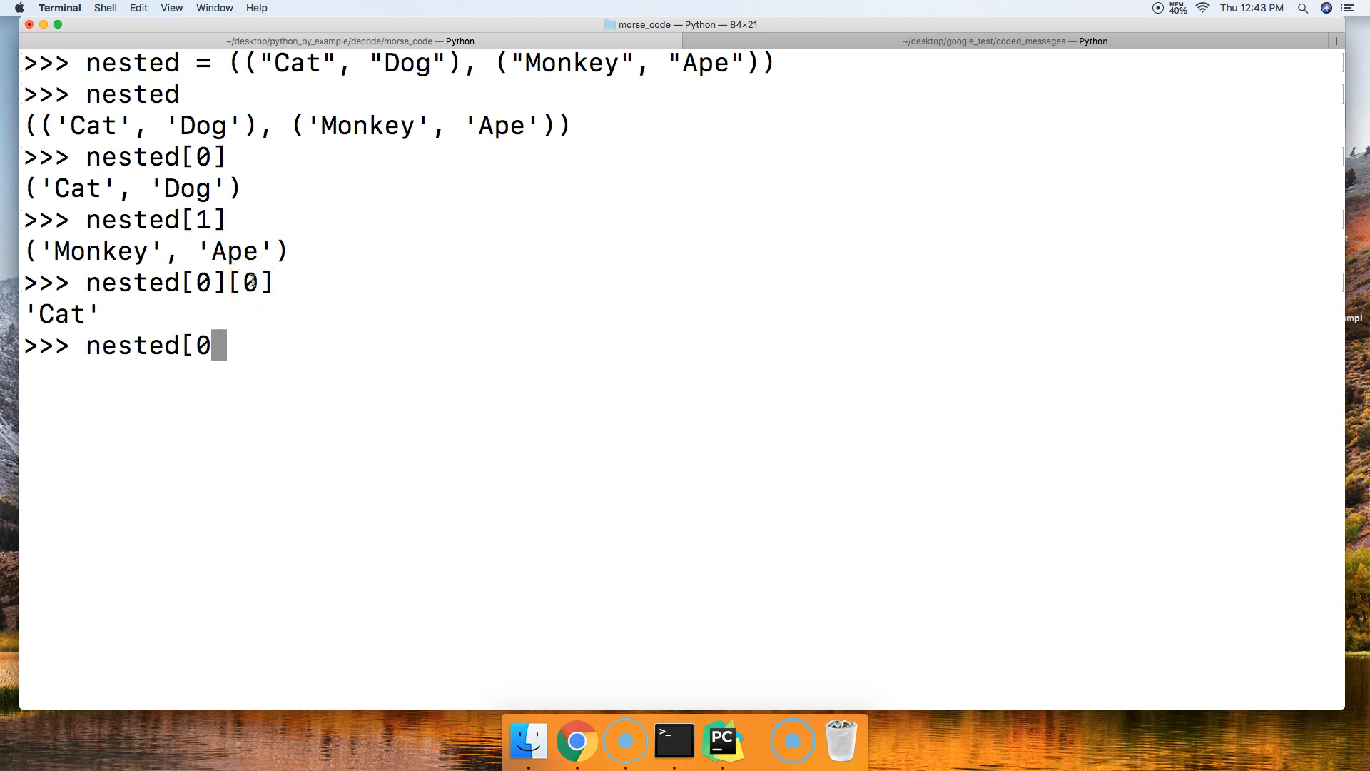